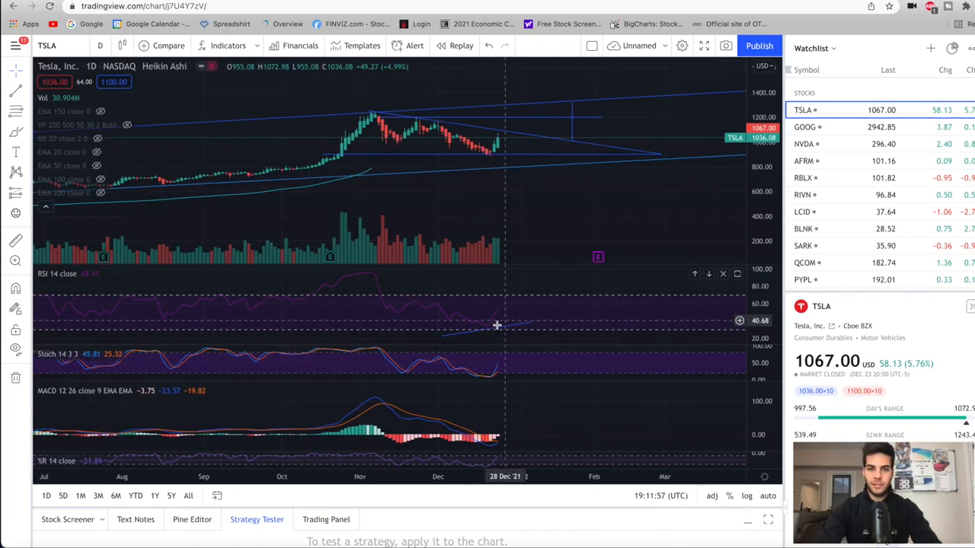
mouse_move(511, 206)
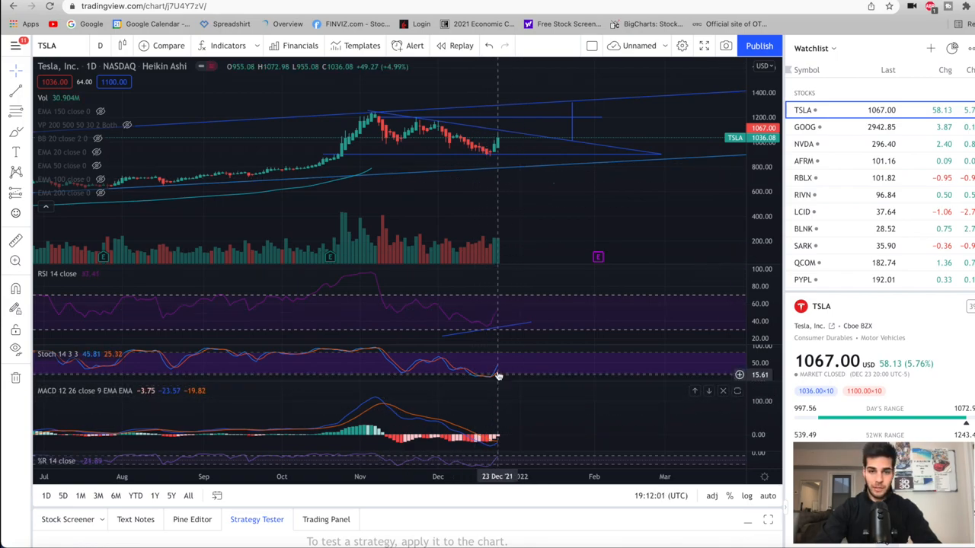
mouse_move(506, 431)
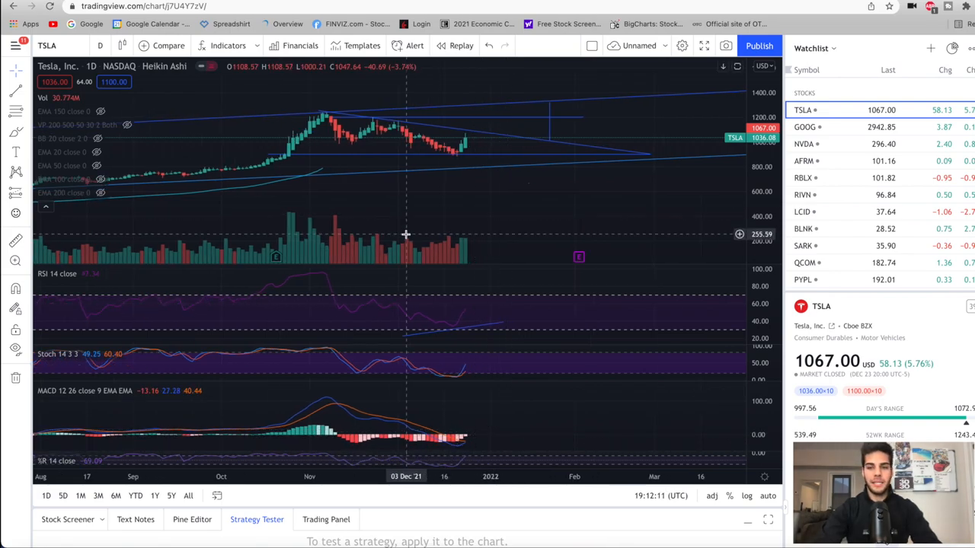
mouse_move(457, 156)
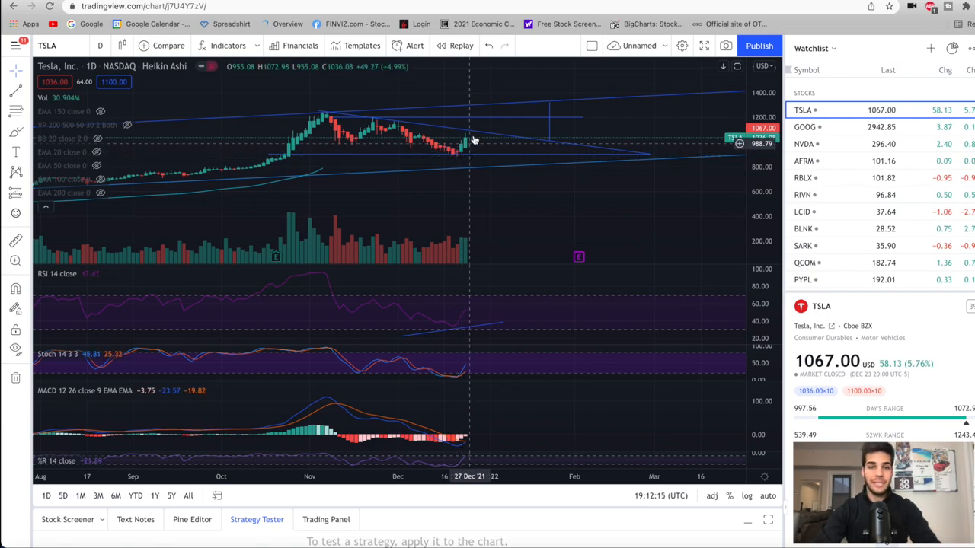
mouse_move(525, 141)
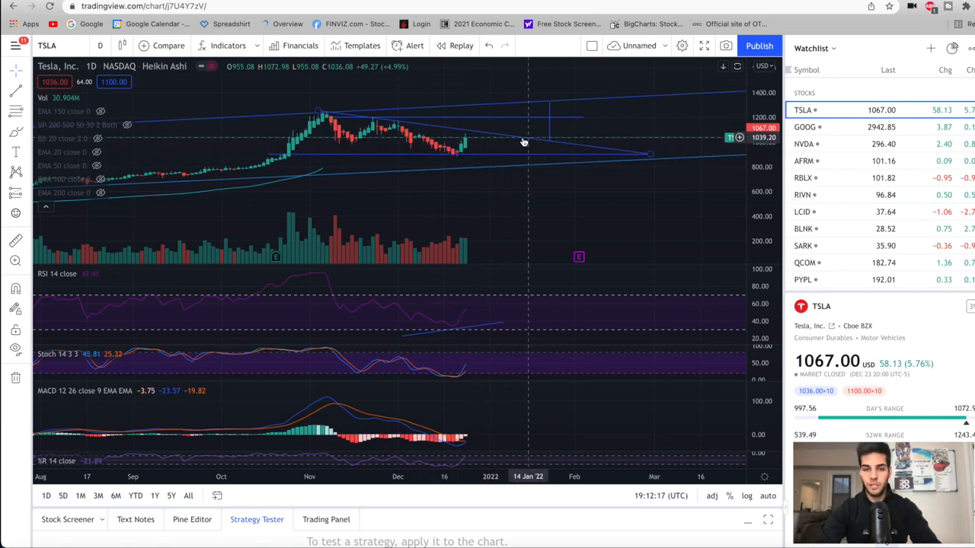
mouse_move(481, 122)
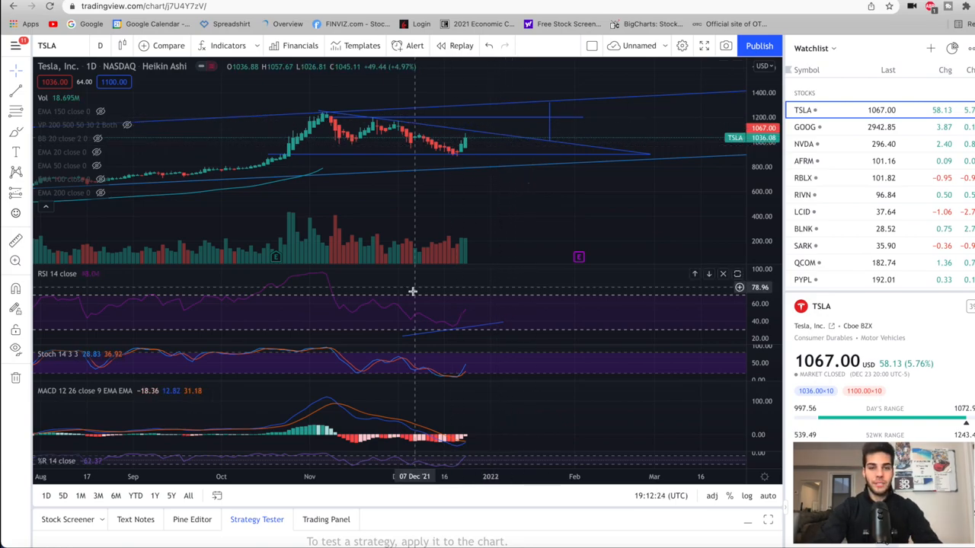
mouse_move(437, 316)
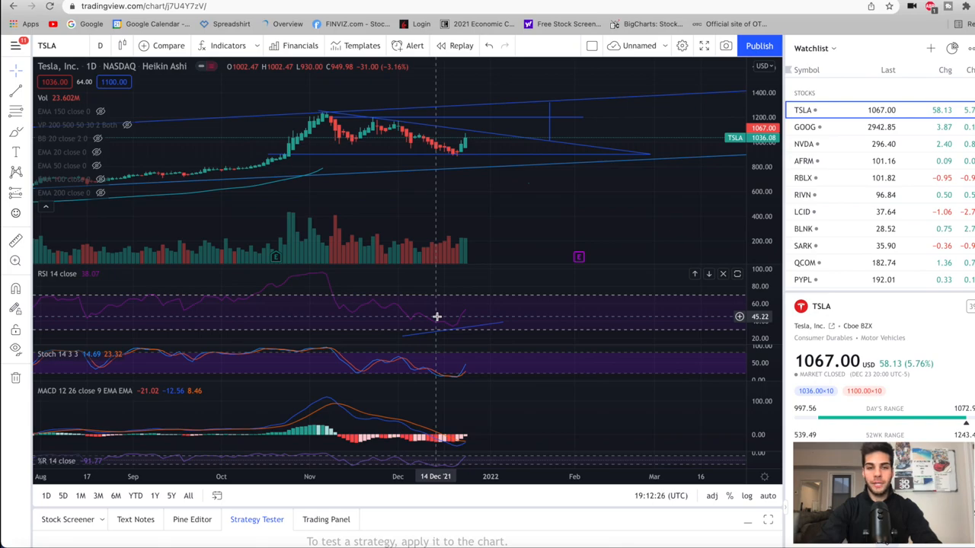
mouse_move(463, 316)
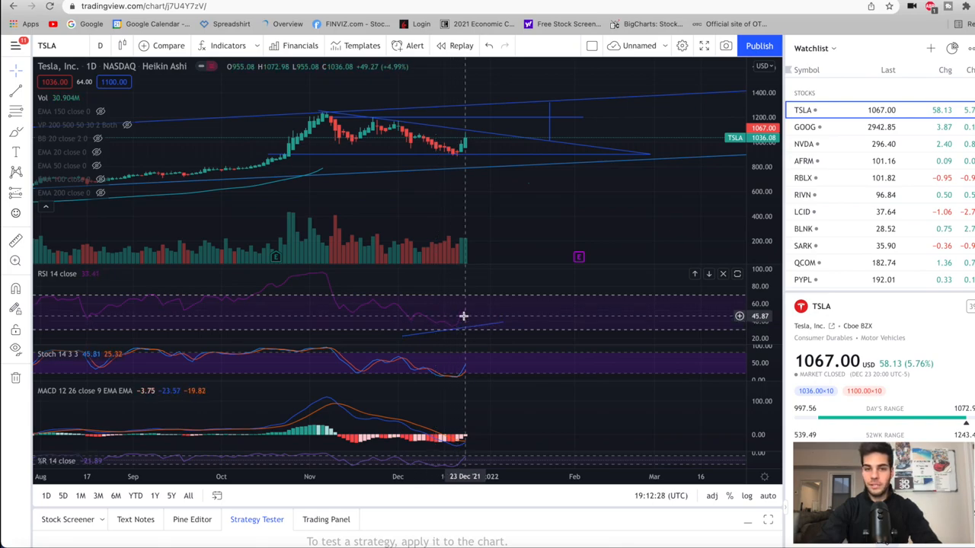
mouse_move(476, 297)
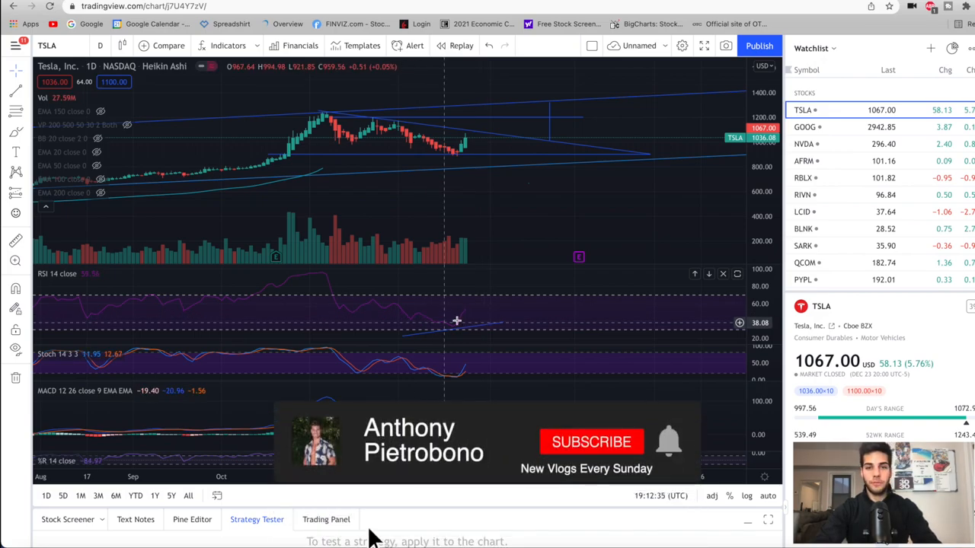
Move the TSLA Heikin Ashi chart to show the 2019–2020 uptrend window
left_click(591, 441)
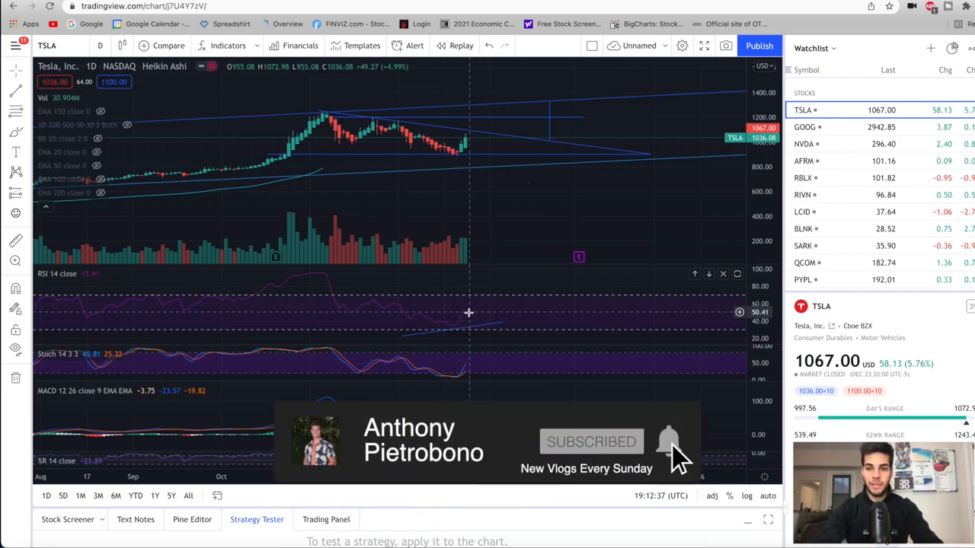
mouse_move(484, 299)
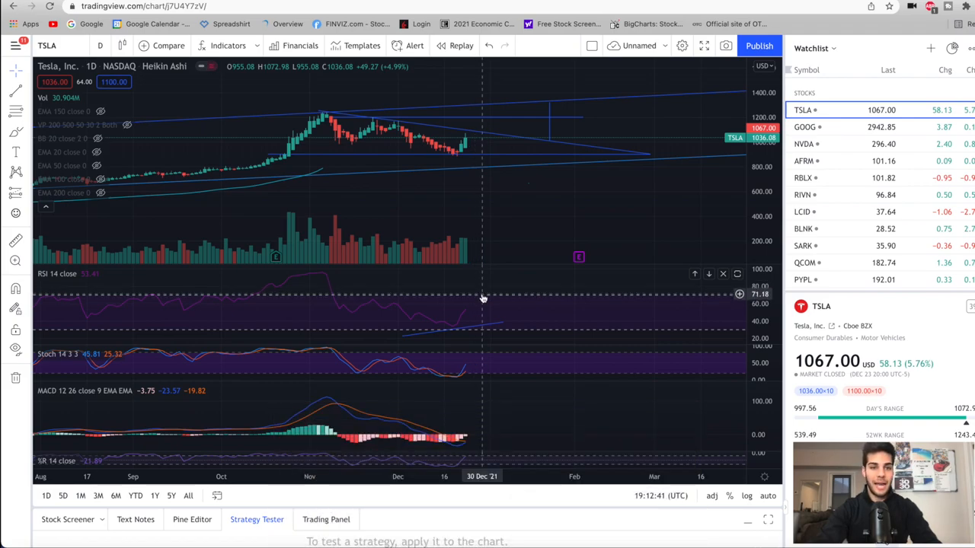
mouse_move(377, 105)
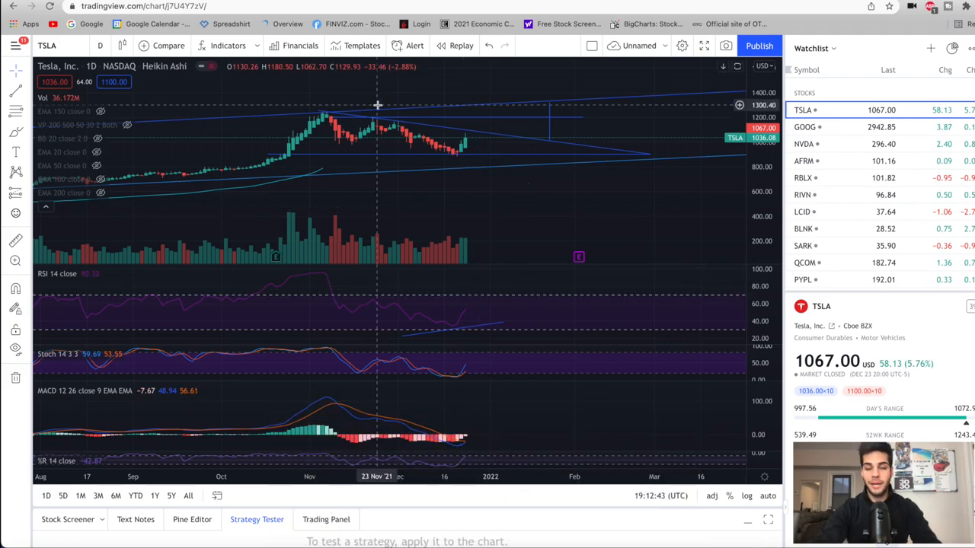
mouse_move(520, 112)
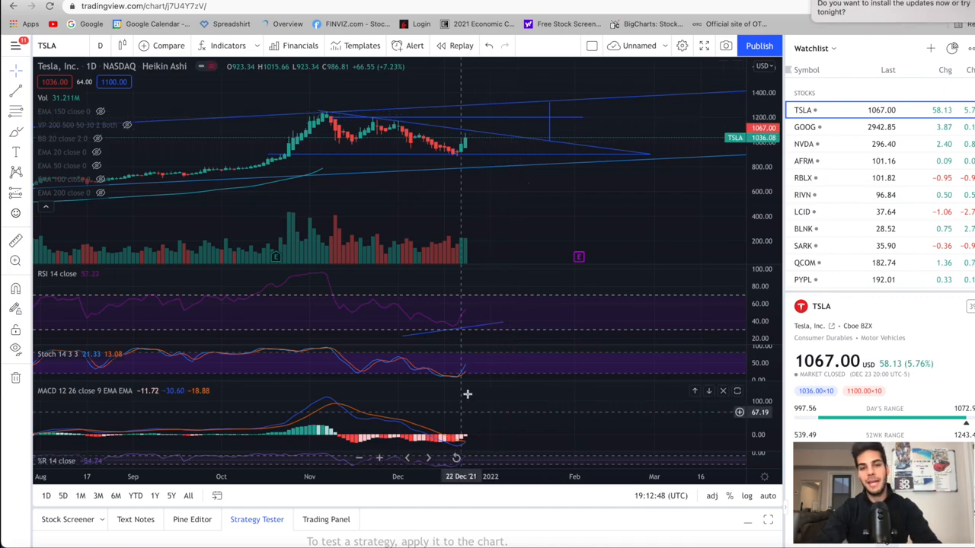
mouse_move(480, 299)
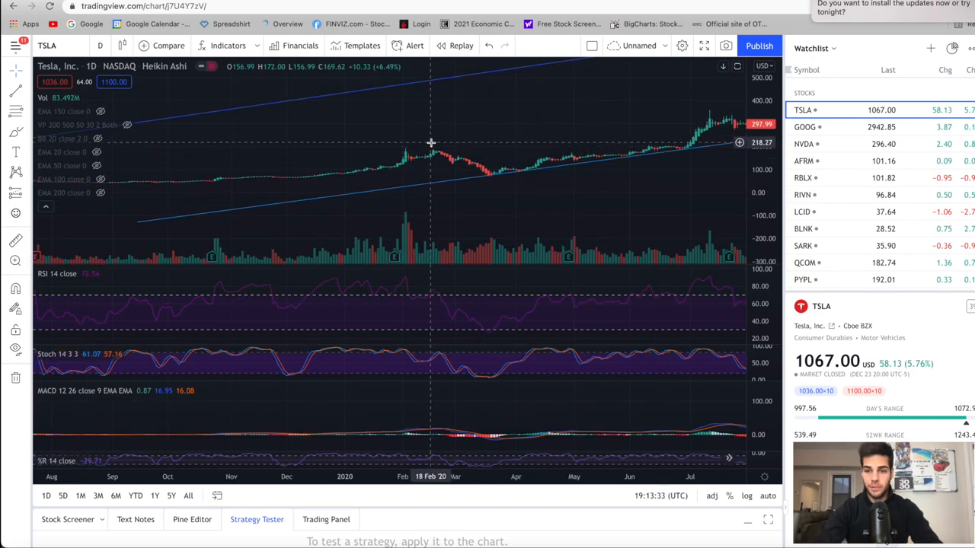
mouse_move(436, 154)
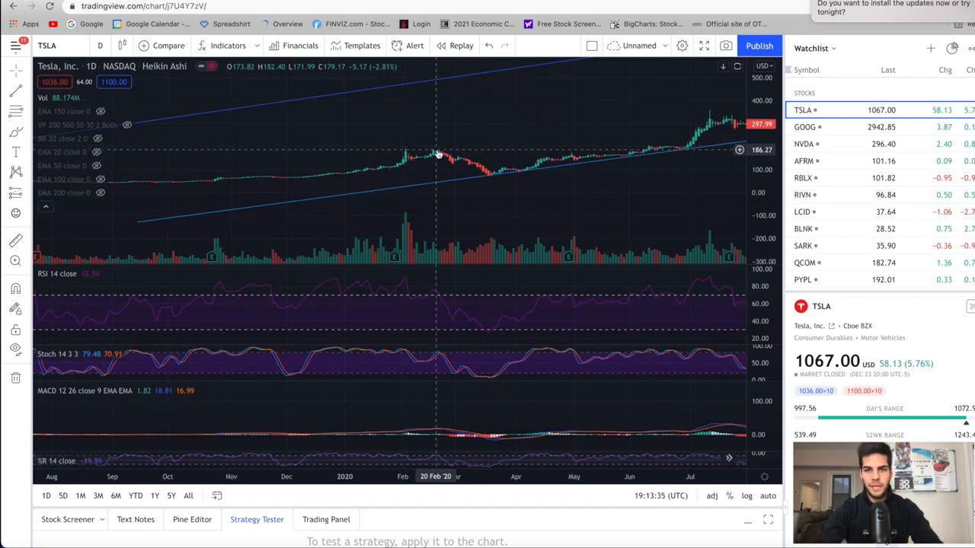
mouse_move(501, 177)
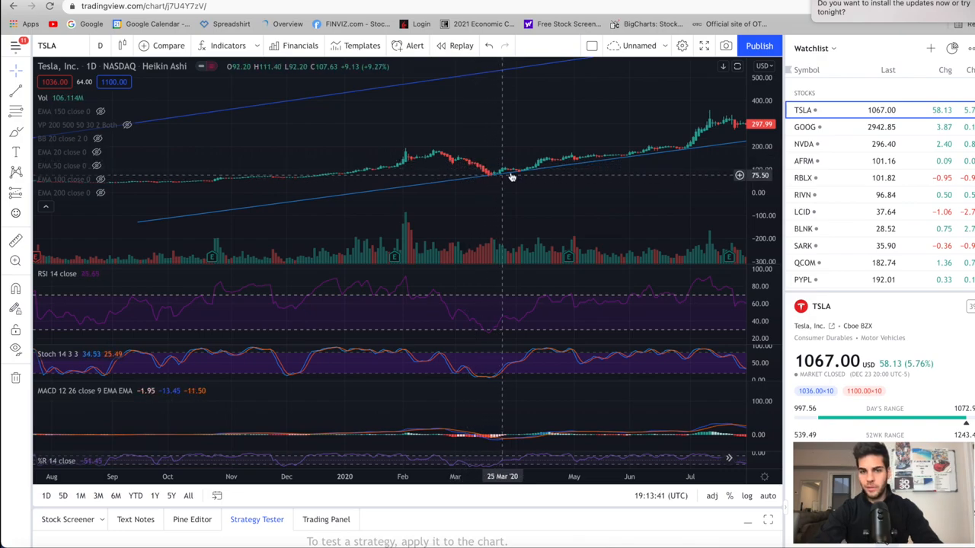
mouse_move(541, 211)
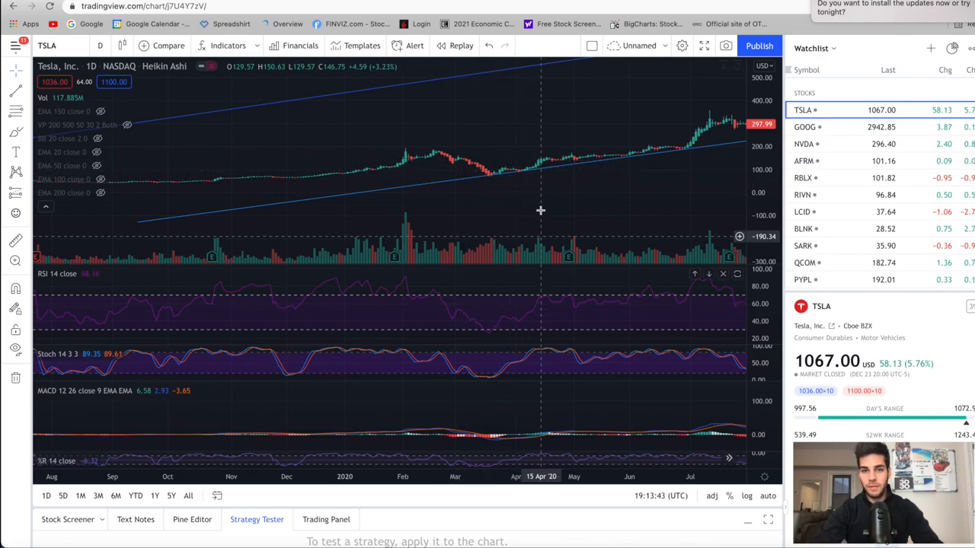
mouse_move(539, 150)
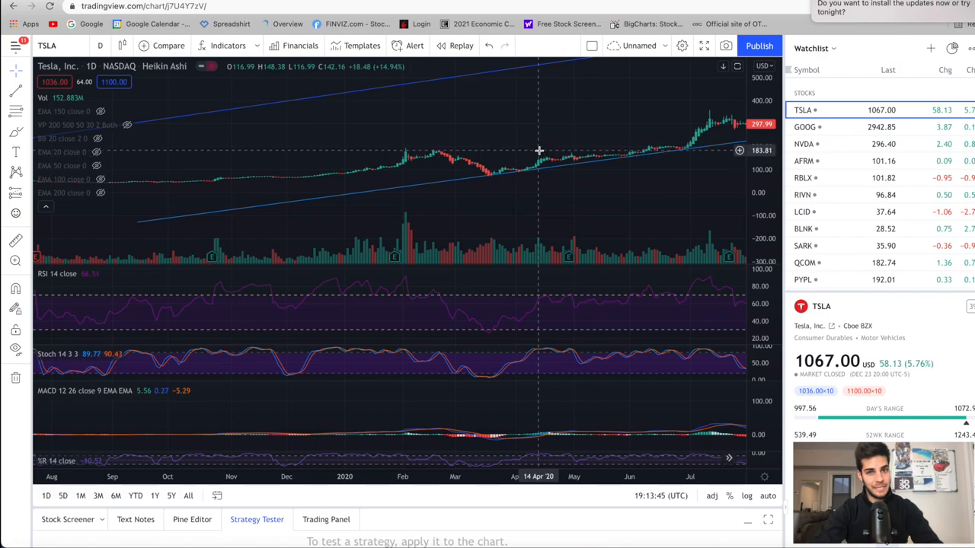
mouse_move(435, 154)
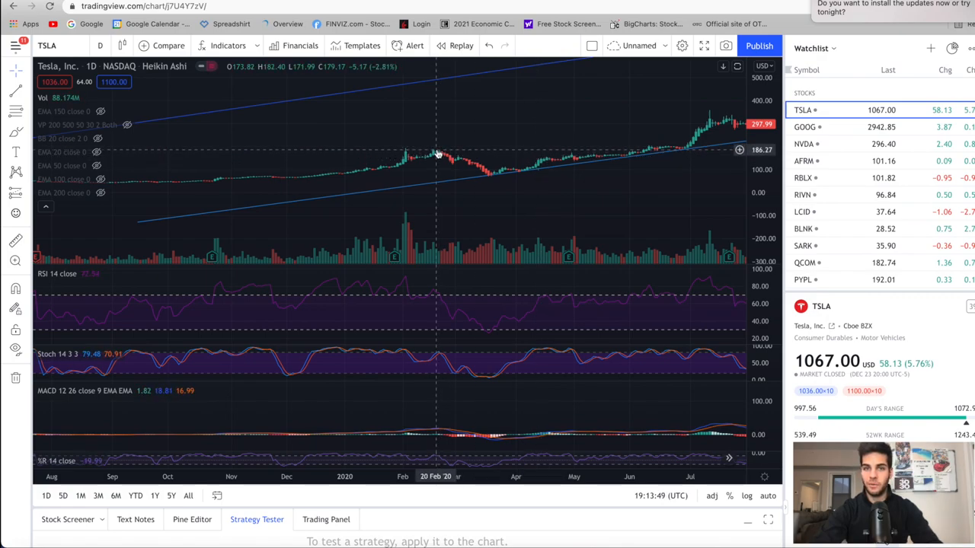
mouse_move(520, 217)
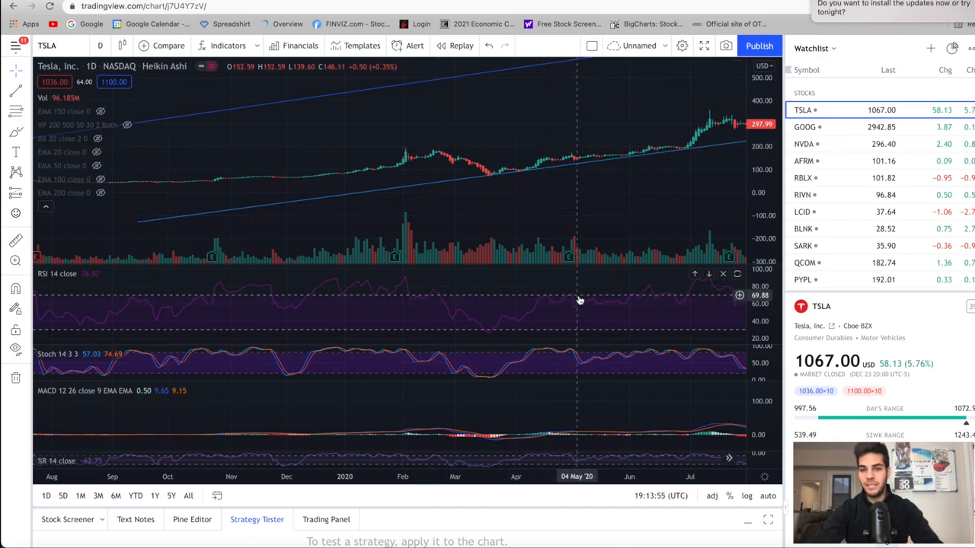
mouse_move(634, 297)
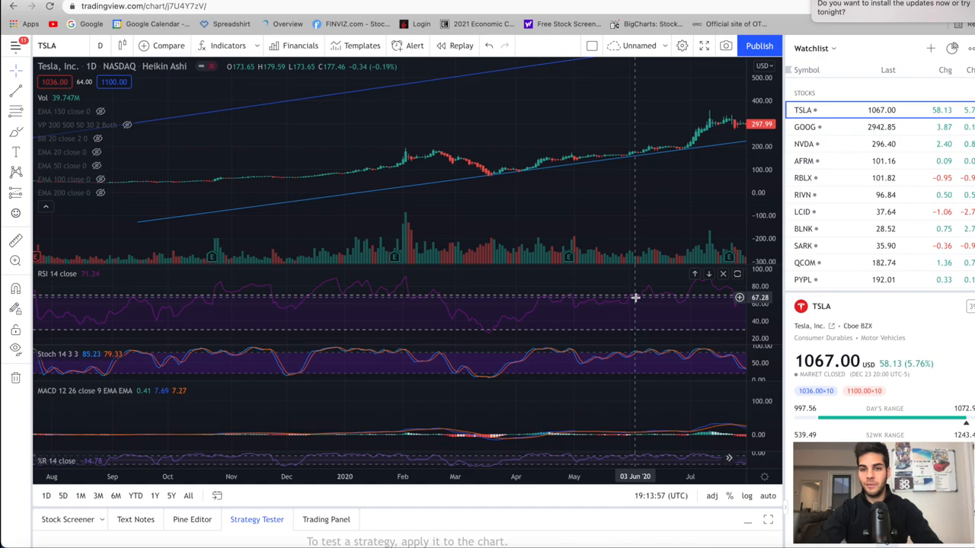
mouse_move(540, 156)
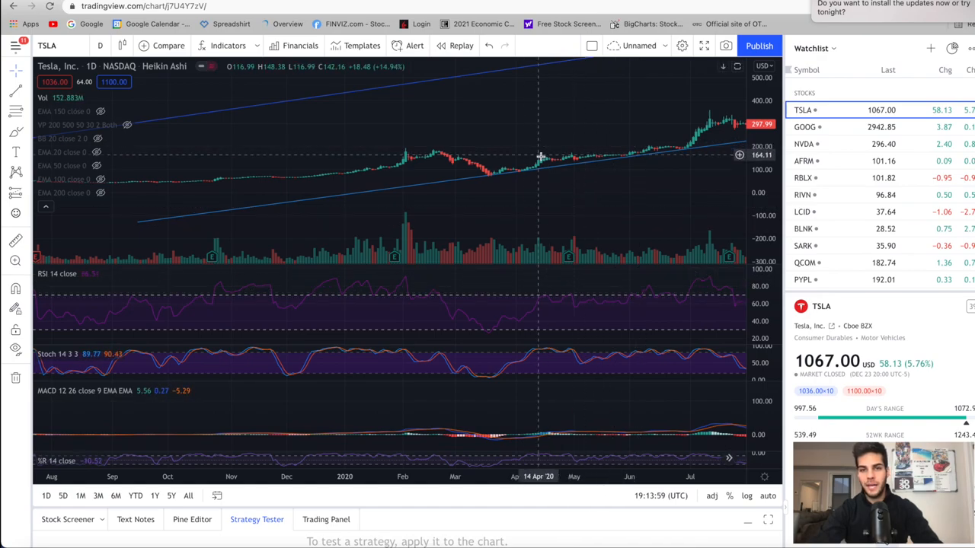
mouse_move(623, 153)
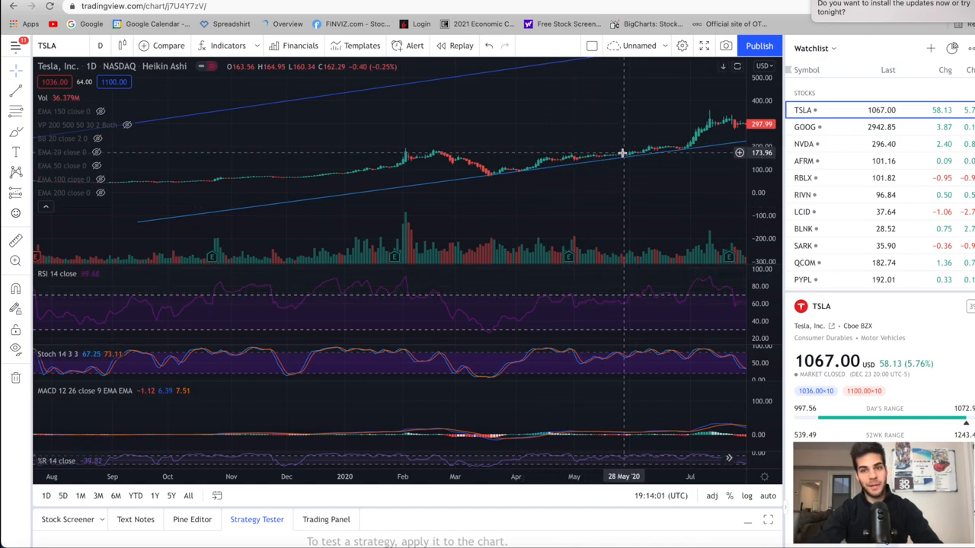
mouse_move(642, 155)
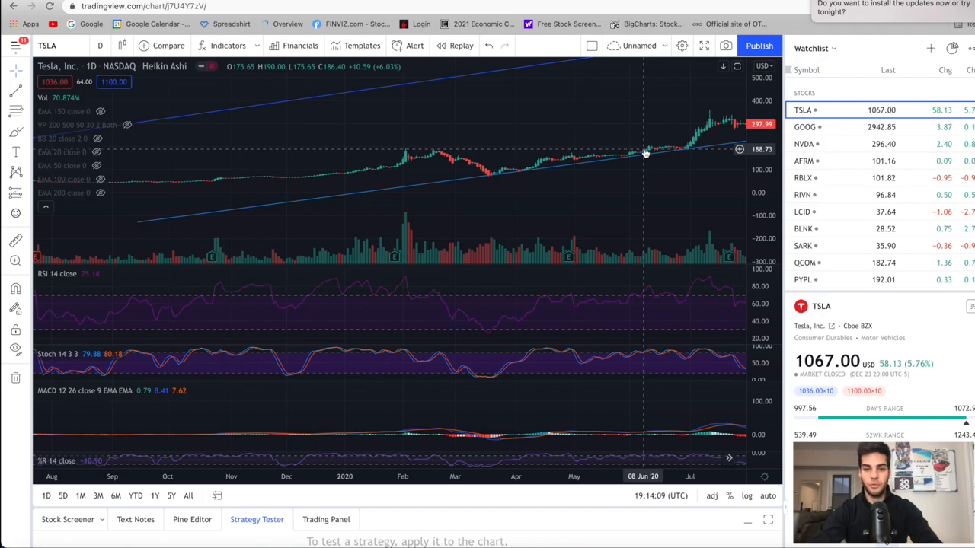
mouse_move(636, 234)
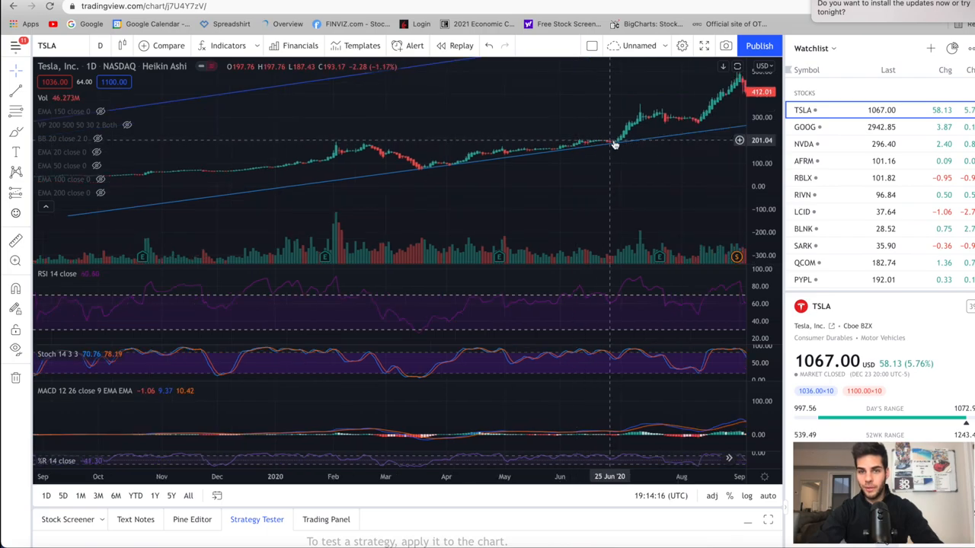
mouse_move(619, 143)
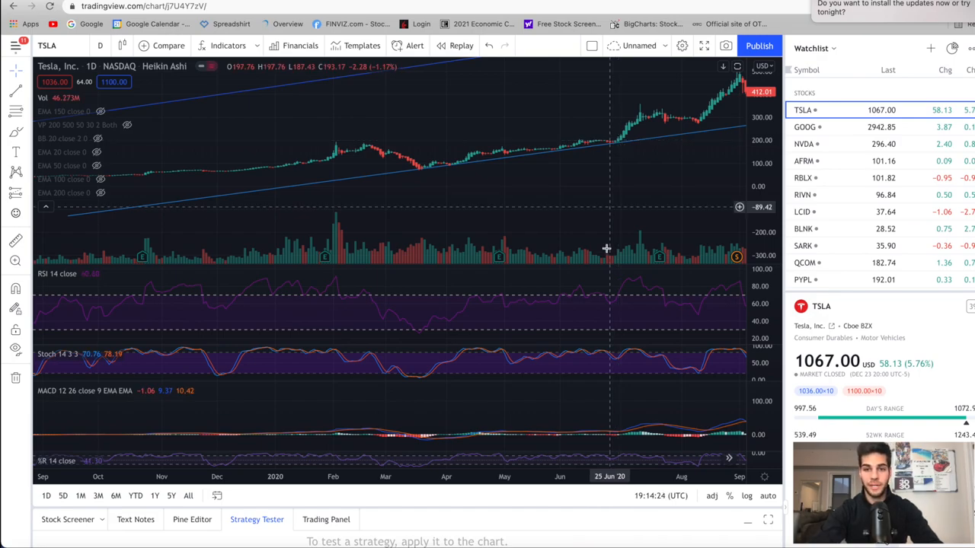
mouse_move(622, 141)
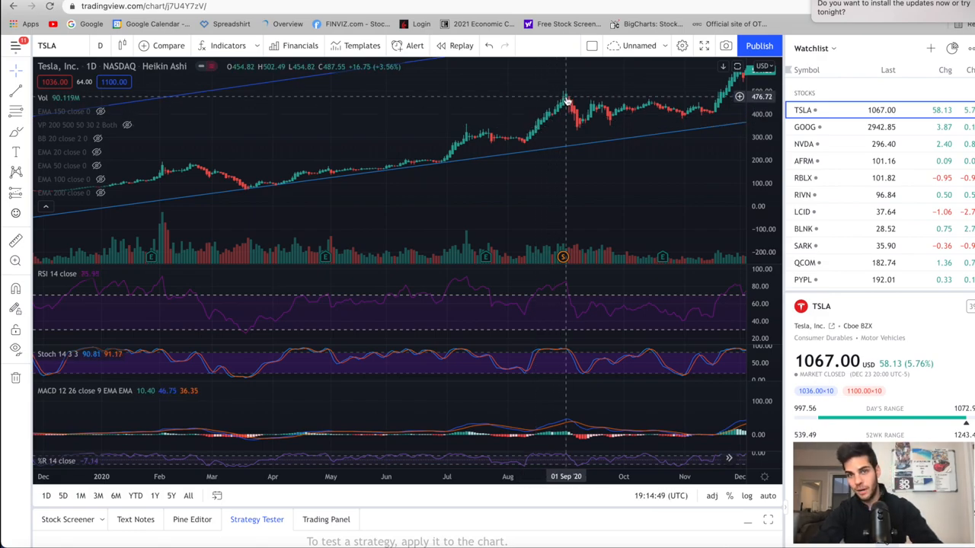
mouse_move(538, 98)
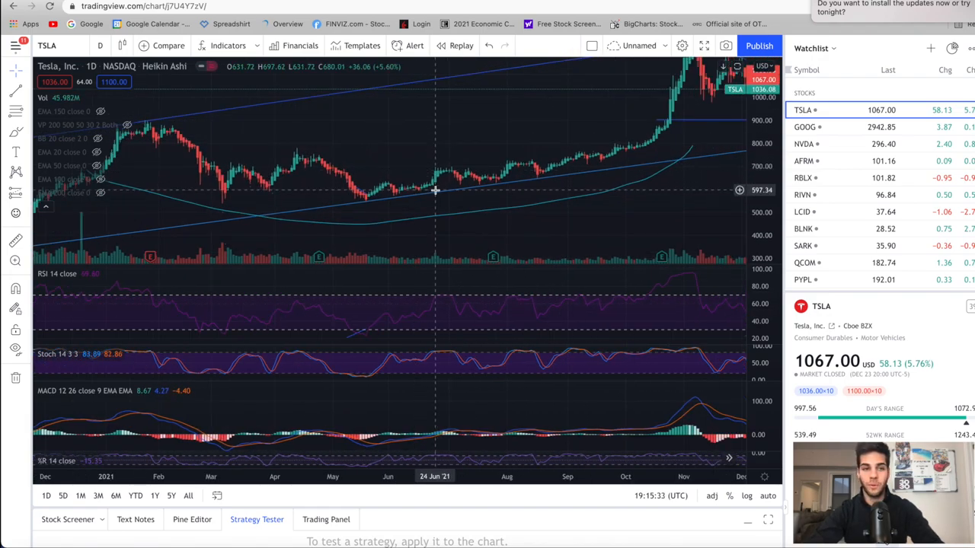
mouse_move(436, 226)
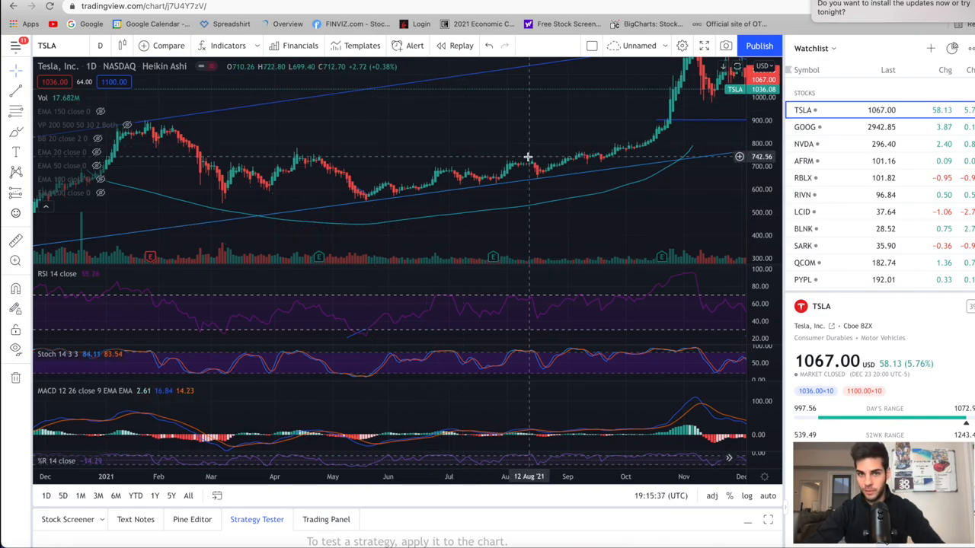
mouse_move(473, 316)
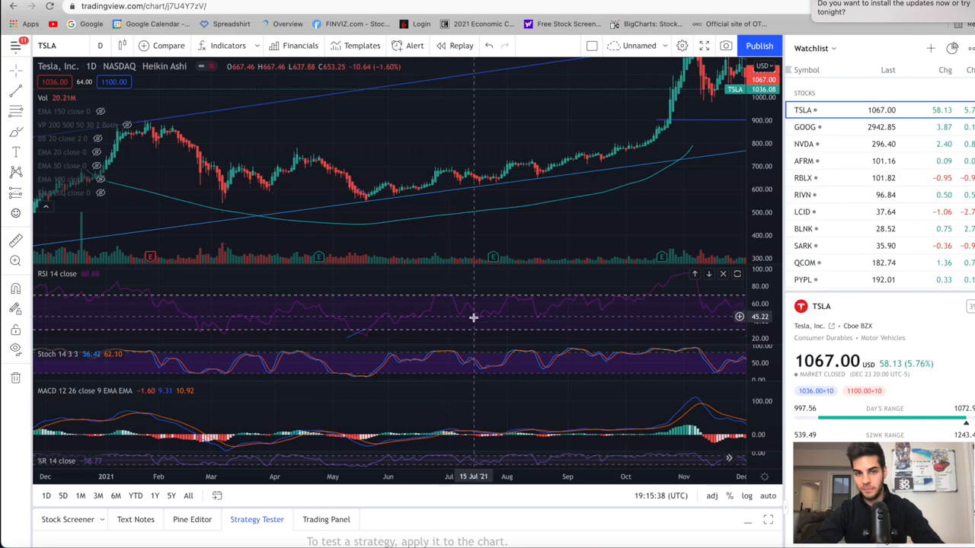
mouse_move(550, 304)
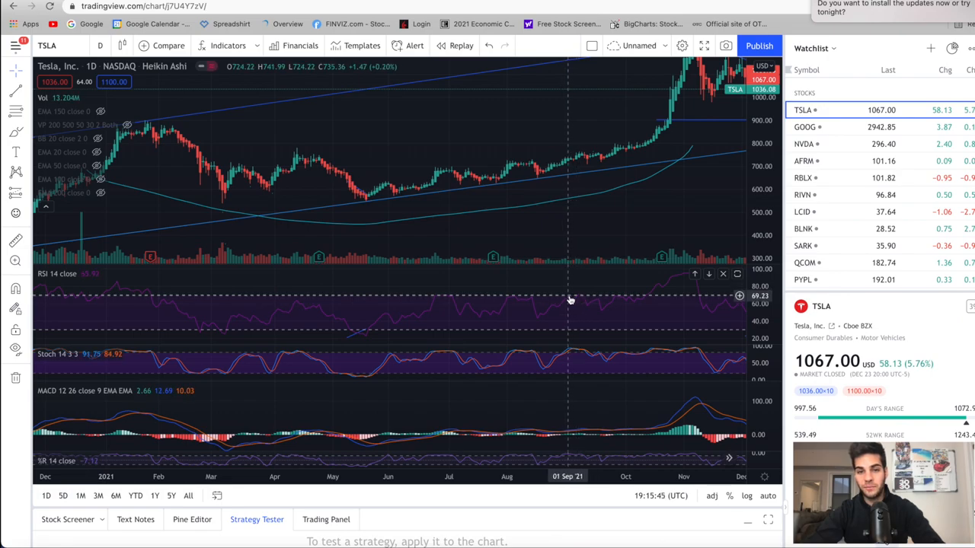
mouse_move(649, 298)
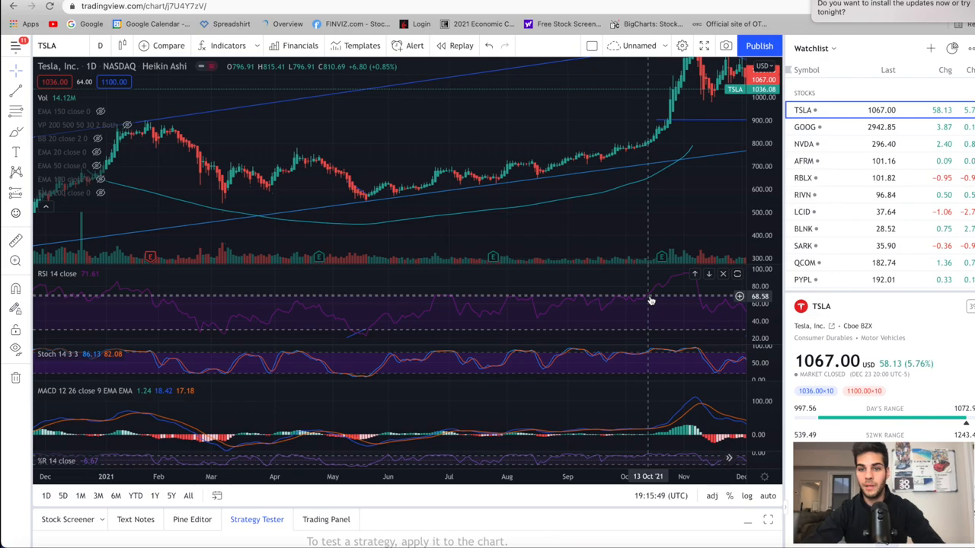
mouse_move(652, 297)
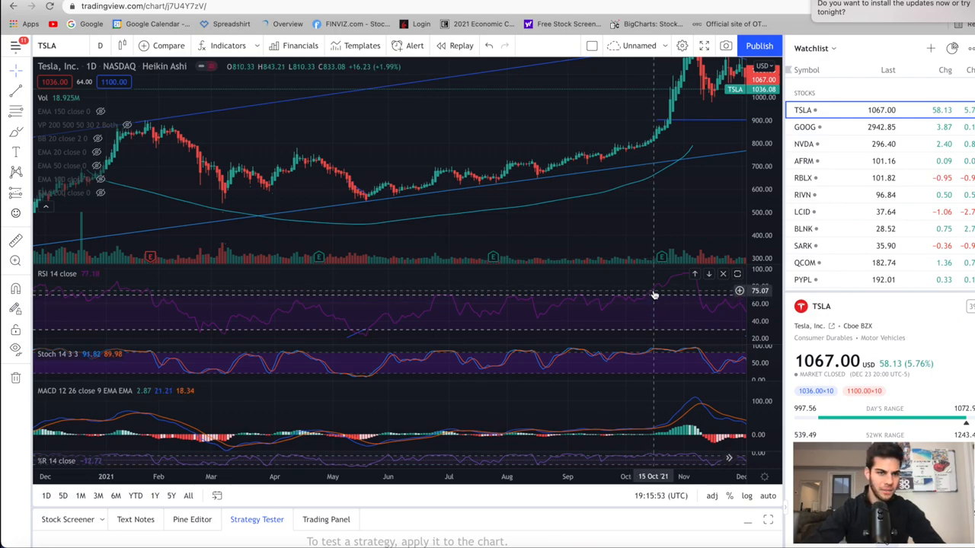
mouse_move(657, 199)
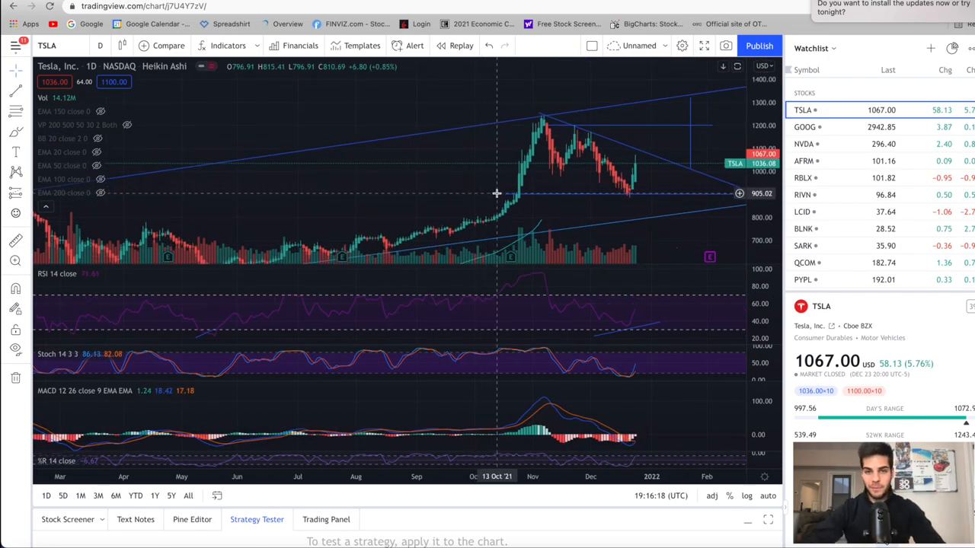
mouse_move(510, 226)
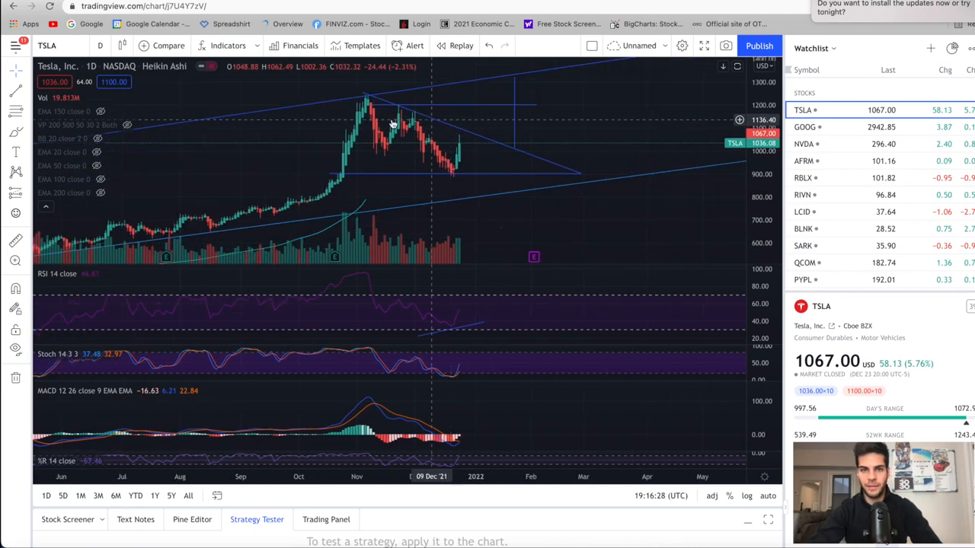
mouse_move(473, 146)
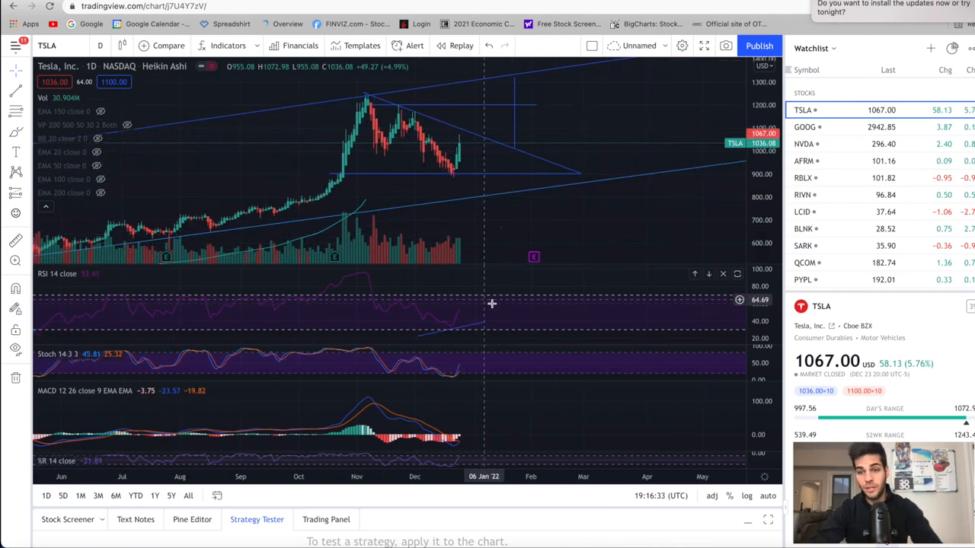
mouse_move(508, 298)
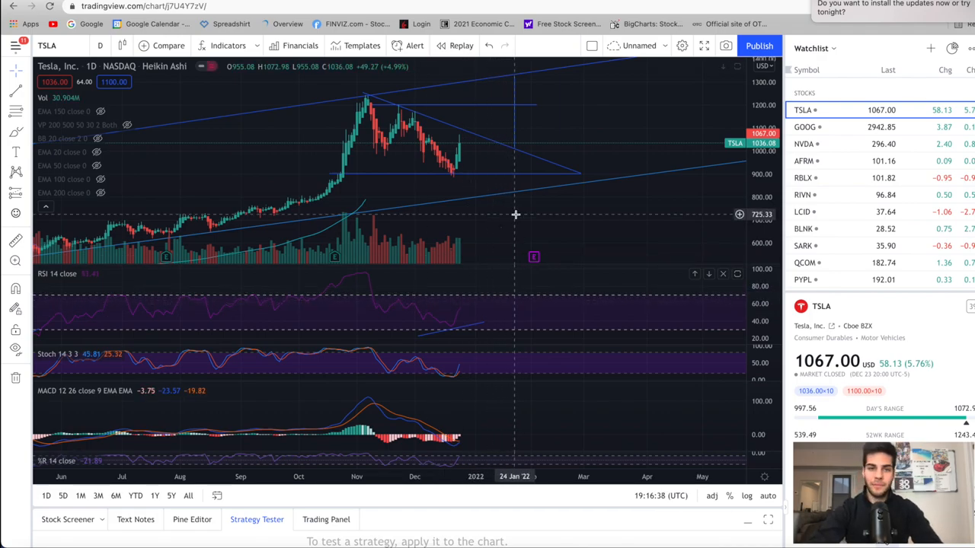
mouse_move(520, 133)
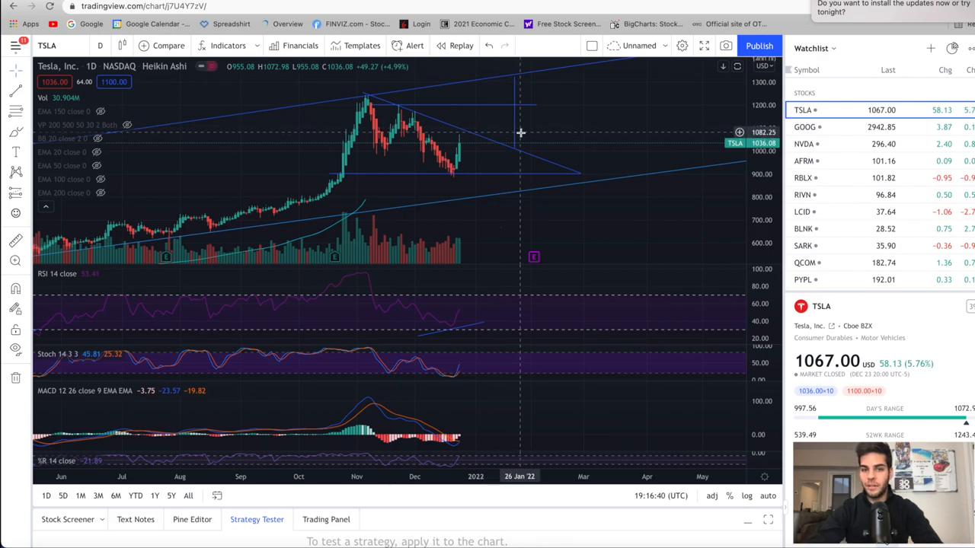
mouse_move(506, 314)
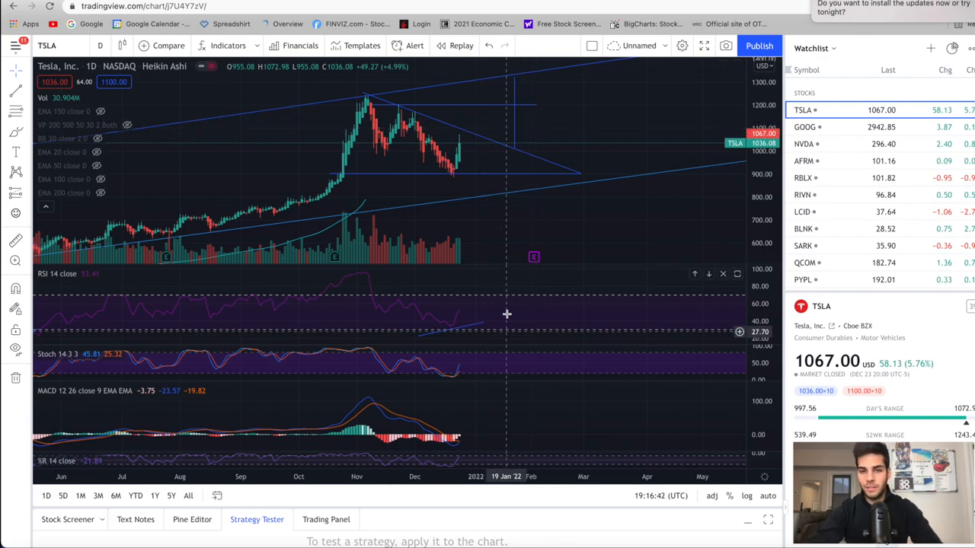
mouse_move(517, 82)
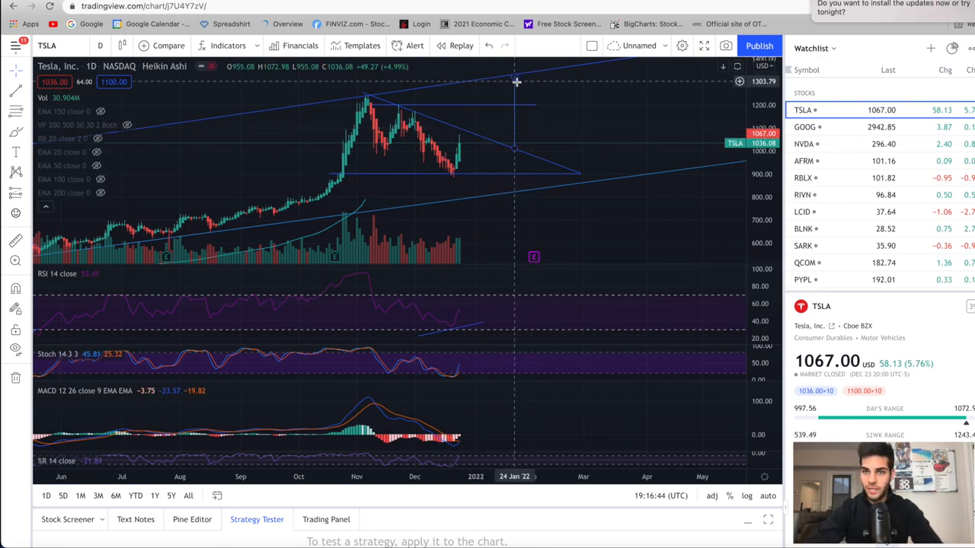
mouse_move(514, 79)
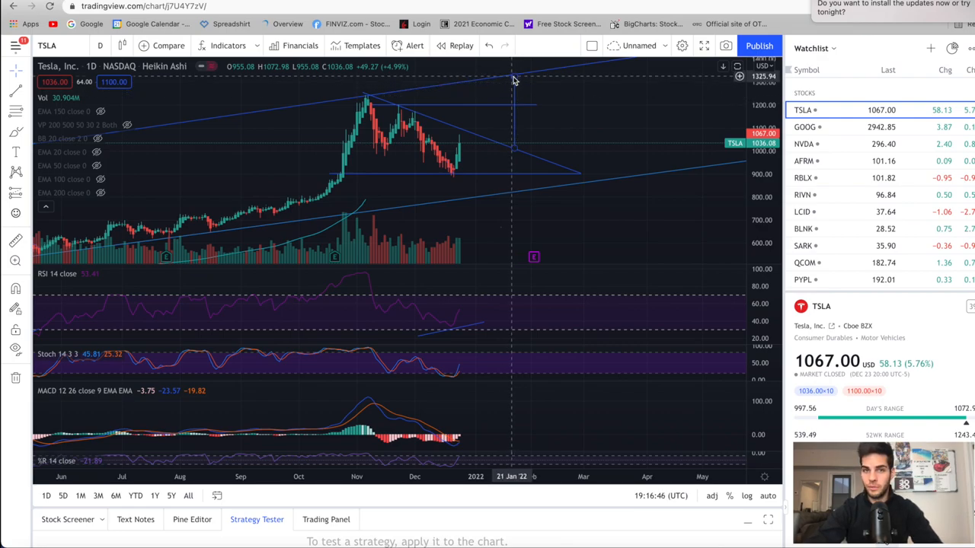
mouse_move(528, 113)
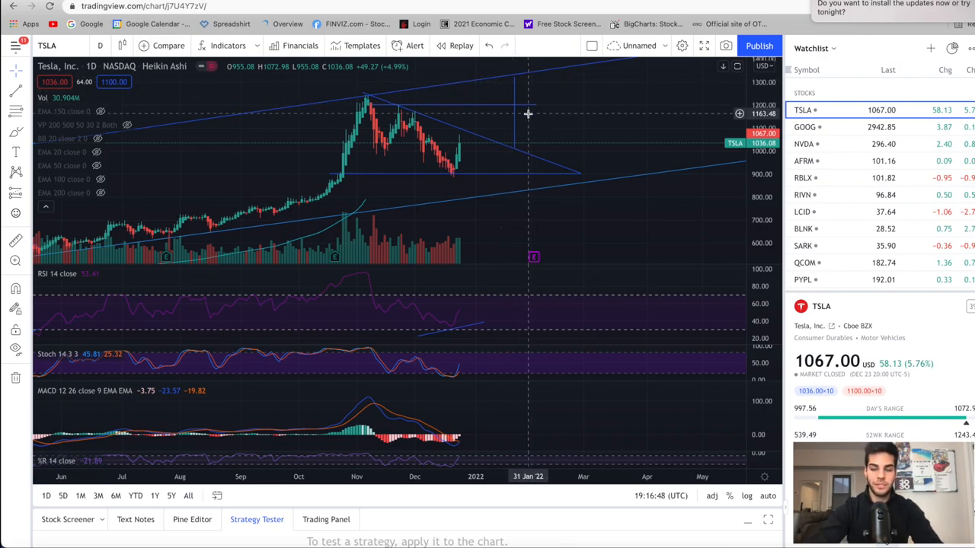
mouse_move(594, 222)
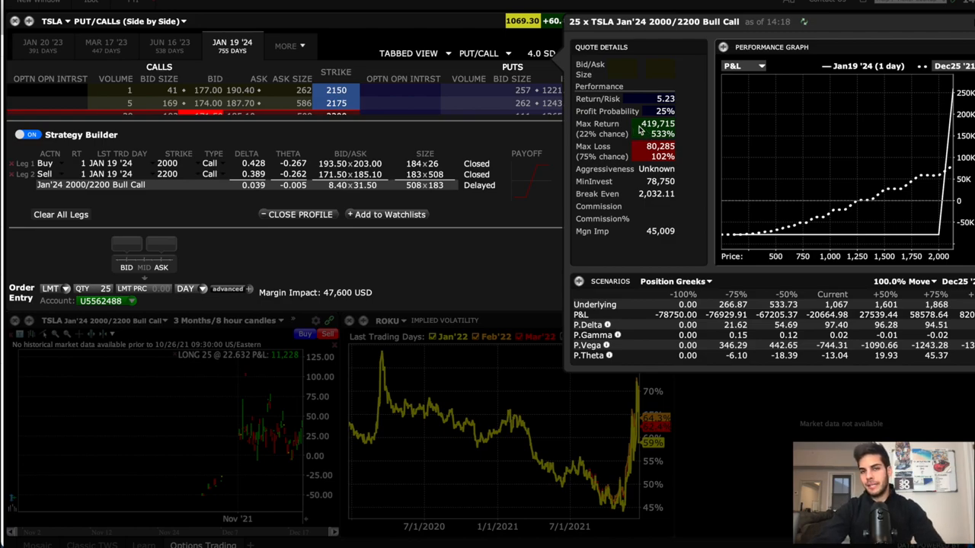
mouse_move(659, 146)
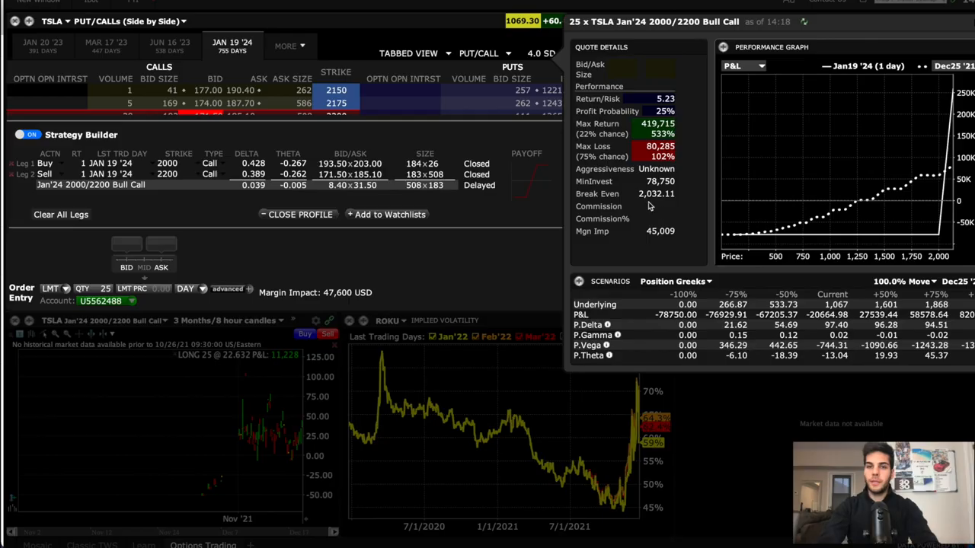
mouse_move(657, 204)
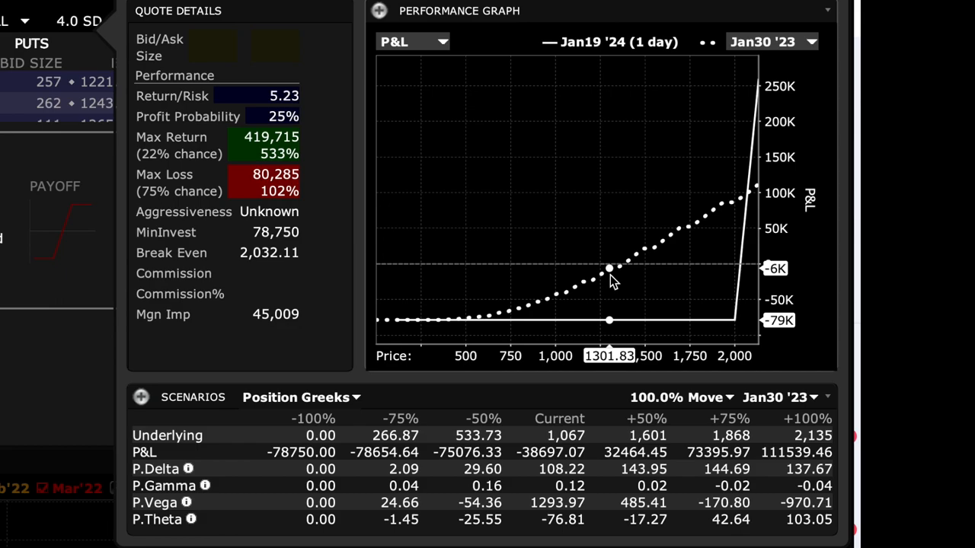
mouse_move(651, 263)
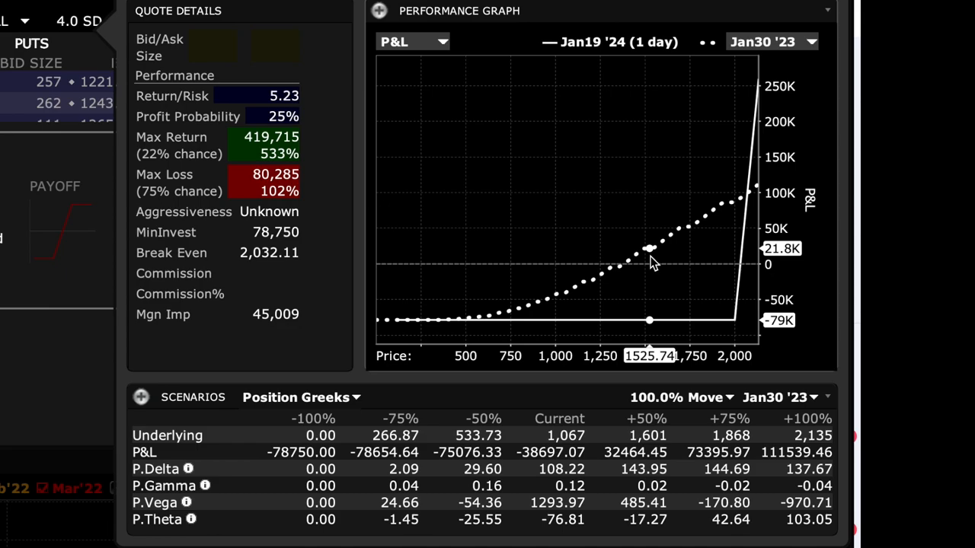
mouse_move(712, 255)
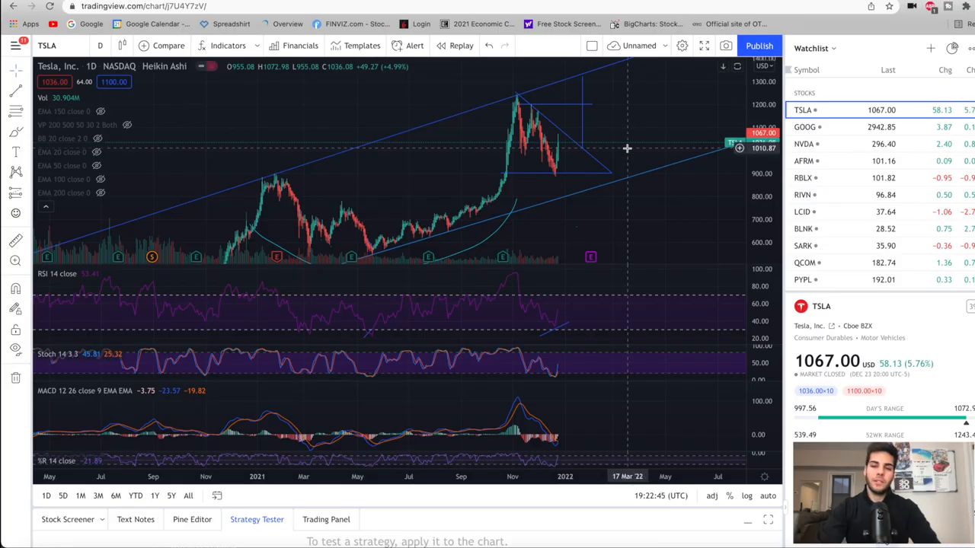
mouse_move(663, 170)
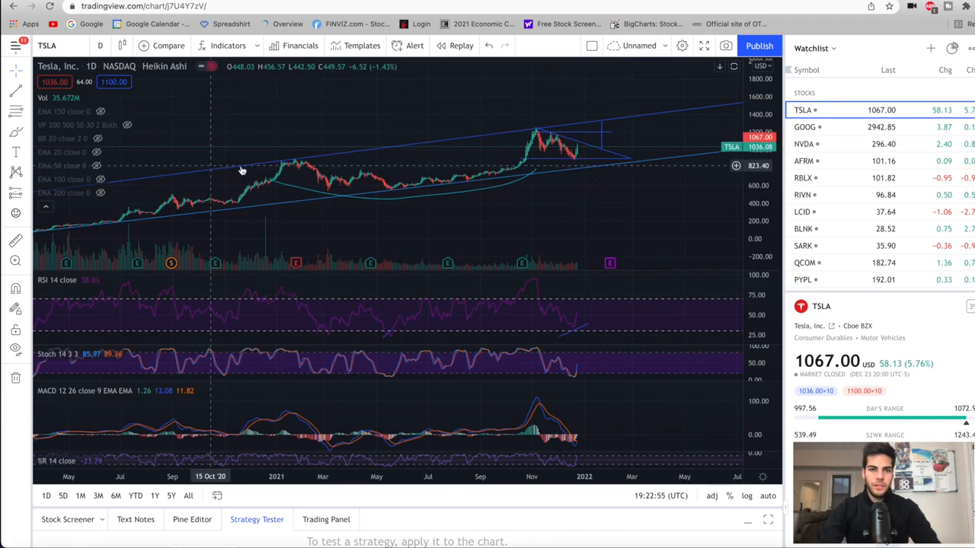
mouse_move(286, 163)
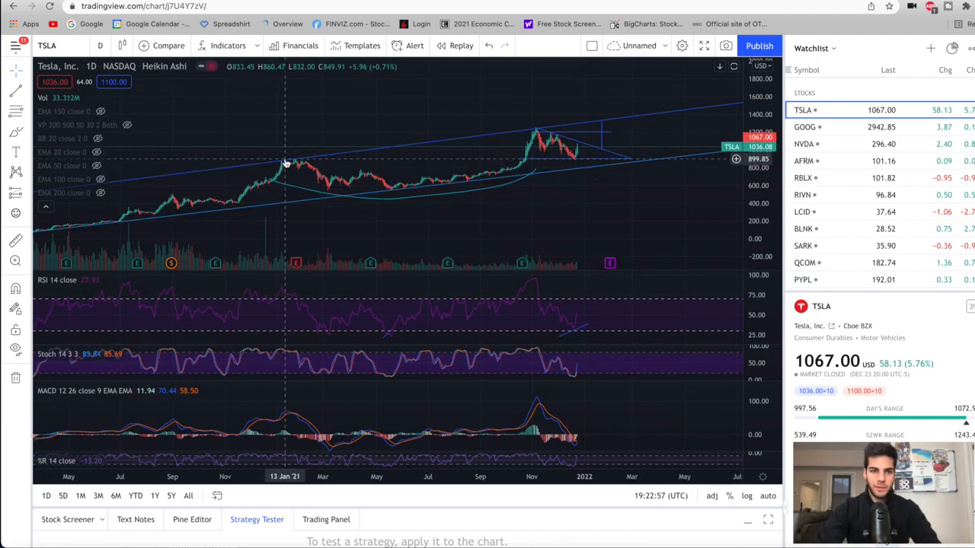
mouse_move(467, 126)
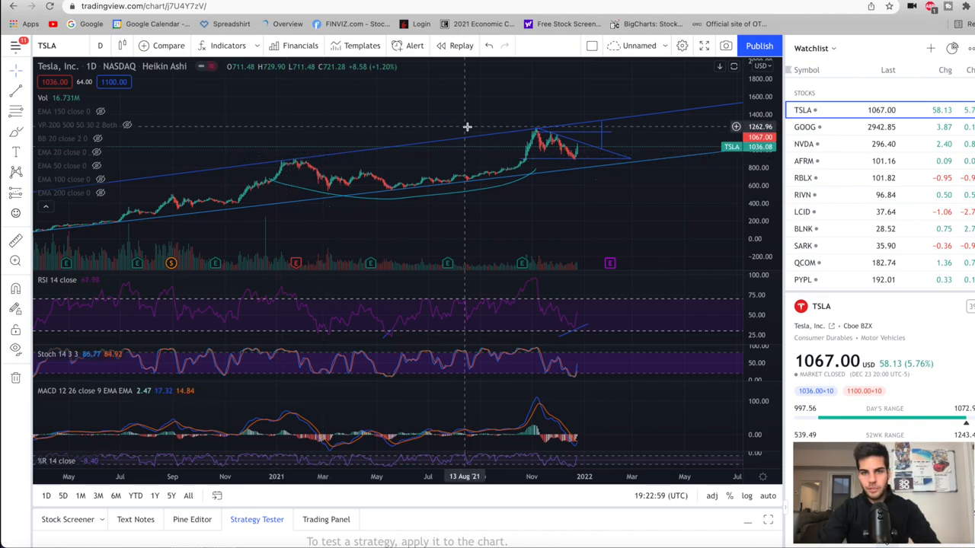
mouse_move(537, 127)
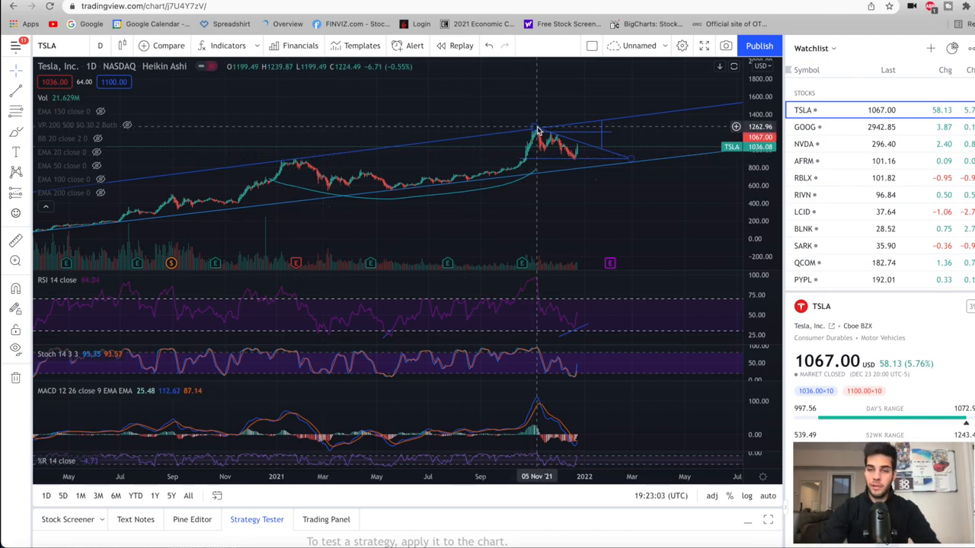
mouse_move(392, 189)
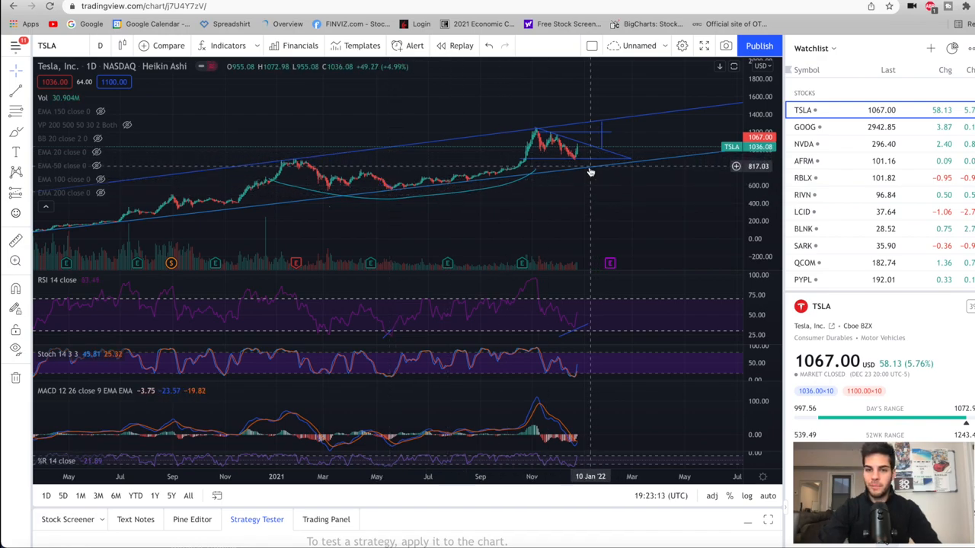
mouse_move(585, 169)
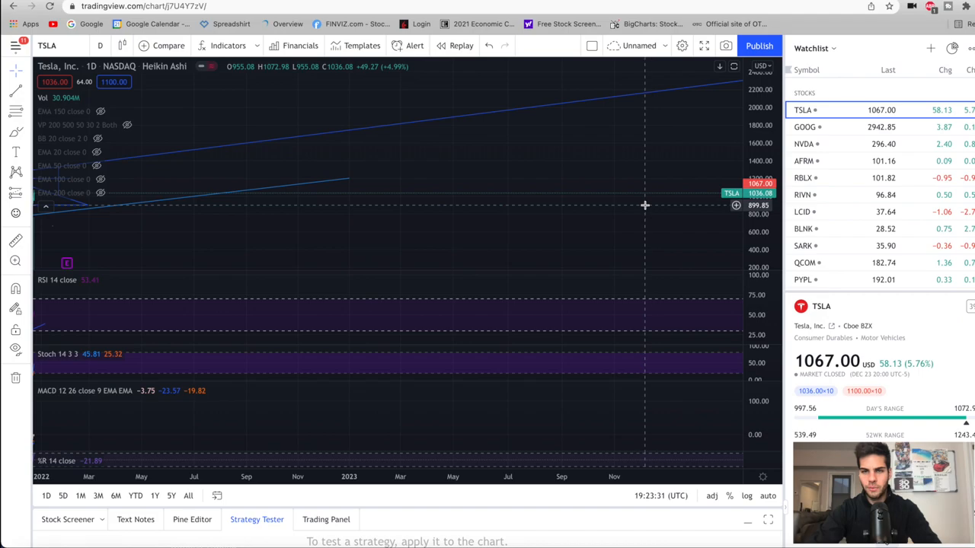
Change the TSLA chart interval from daily to weekly candles
left_click(100, 45)
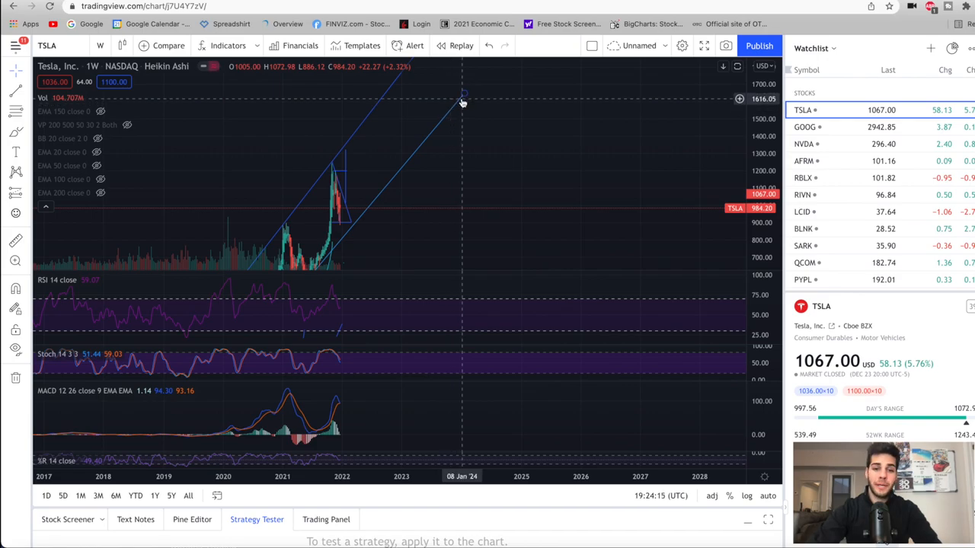
mouse_move(464, 97)
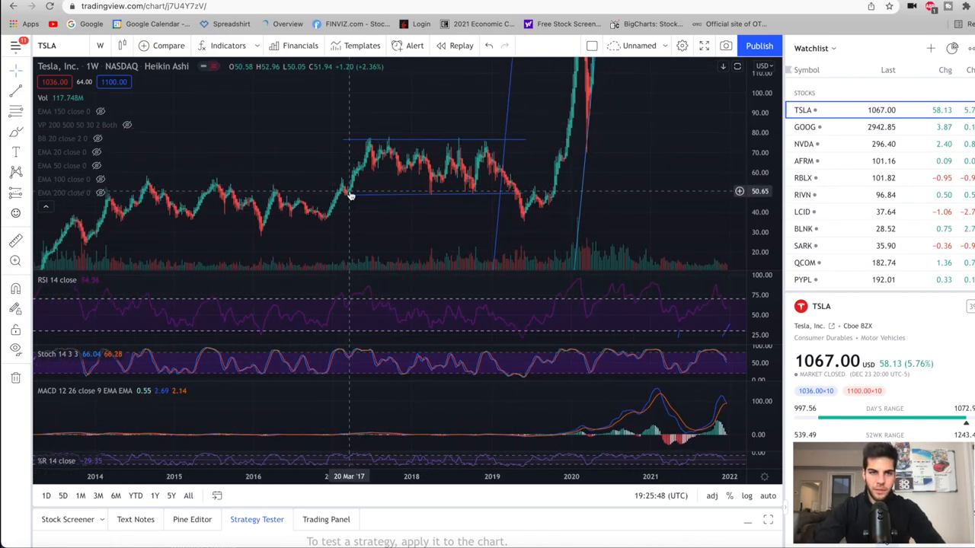
mouse_move(516, 192)
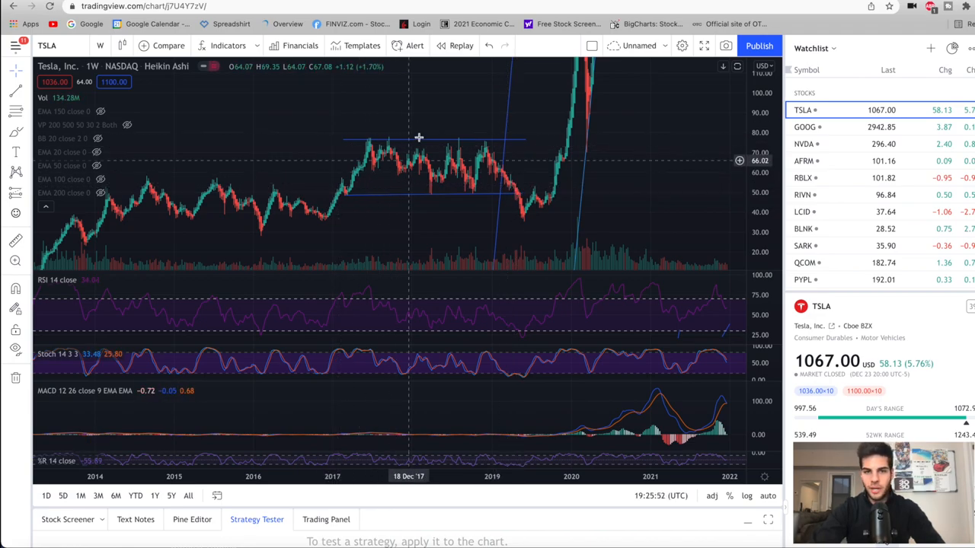
mouse_move(411, 185)
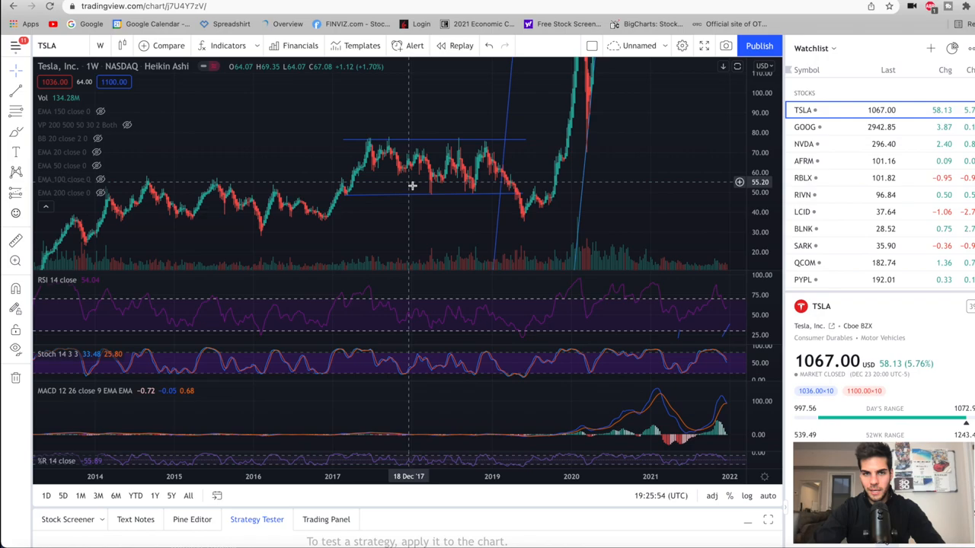
mouse_move(497, 155)
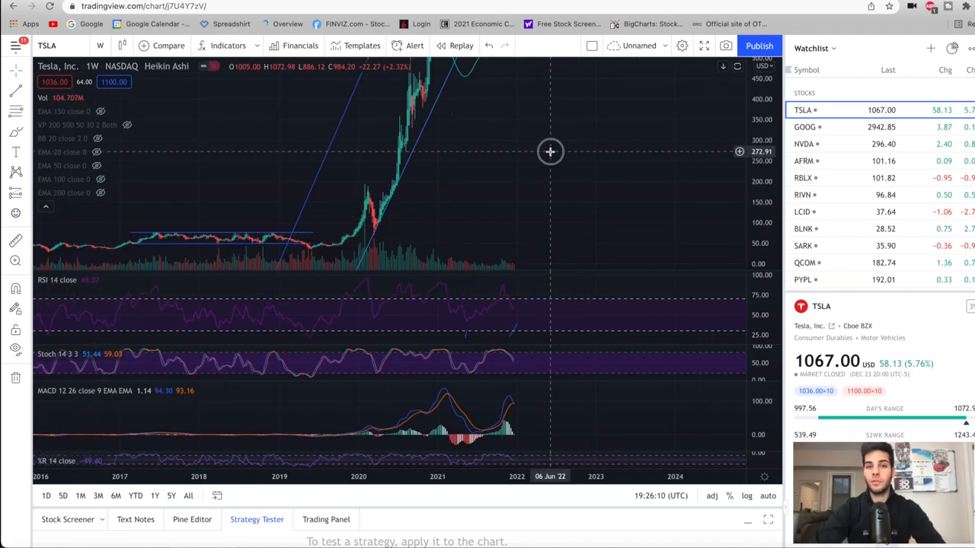
Drag the weekly chart to show 2018–2026 with the channel's upper trendline
left_click_drag(758, 152, 758, 282)
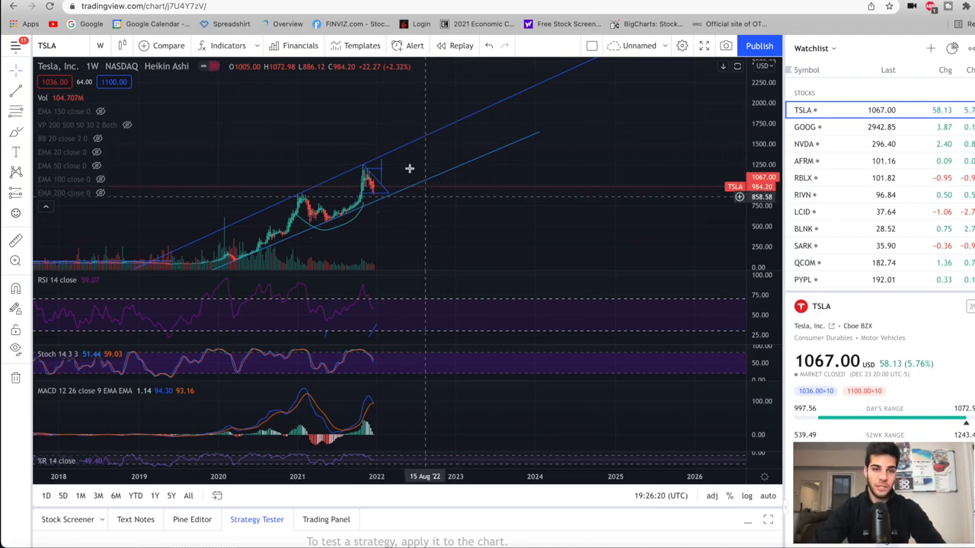
mouse_move(393, 247)
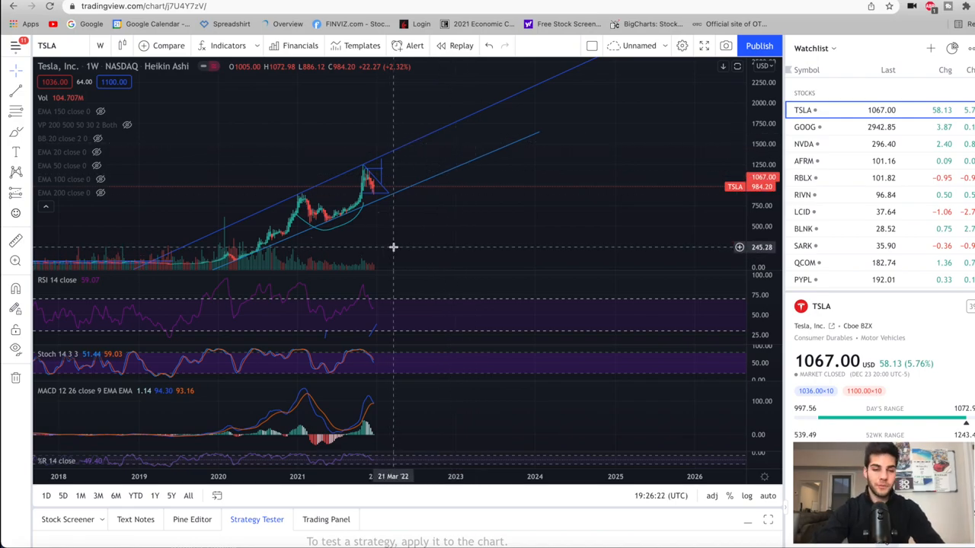
mouse_move(385, 238)
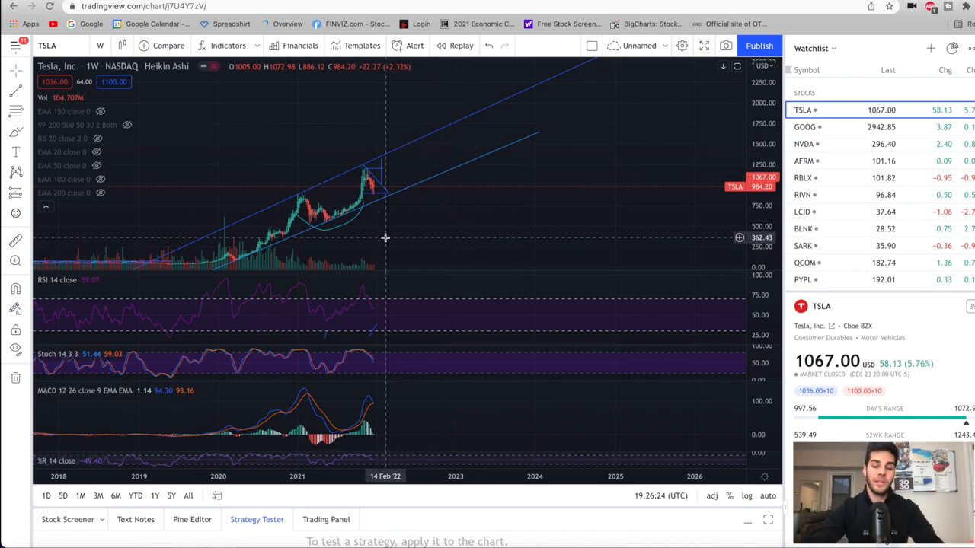
mouse_move(424, 157)
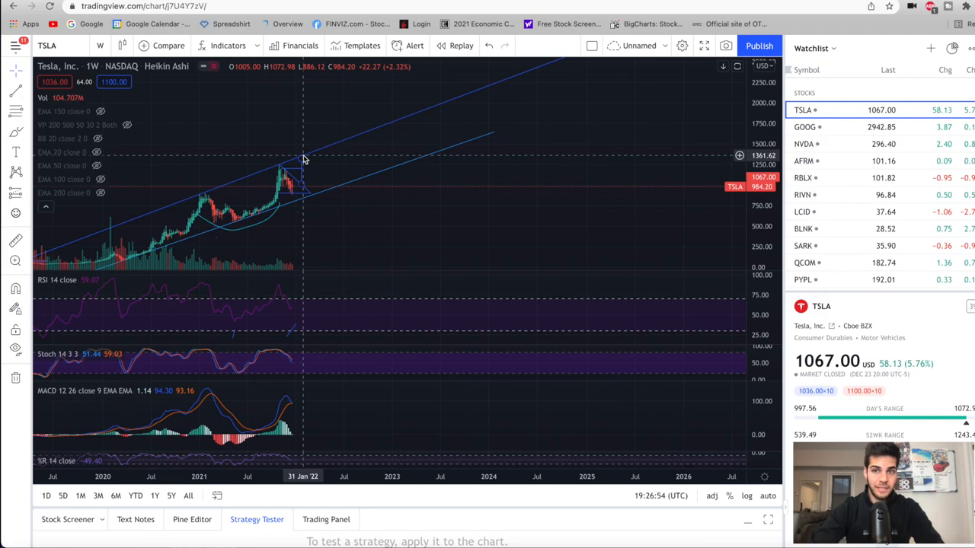
mouse_move(493, 116)
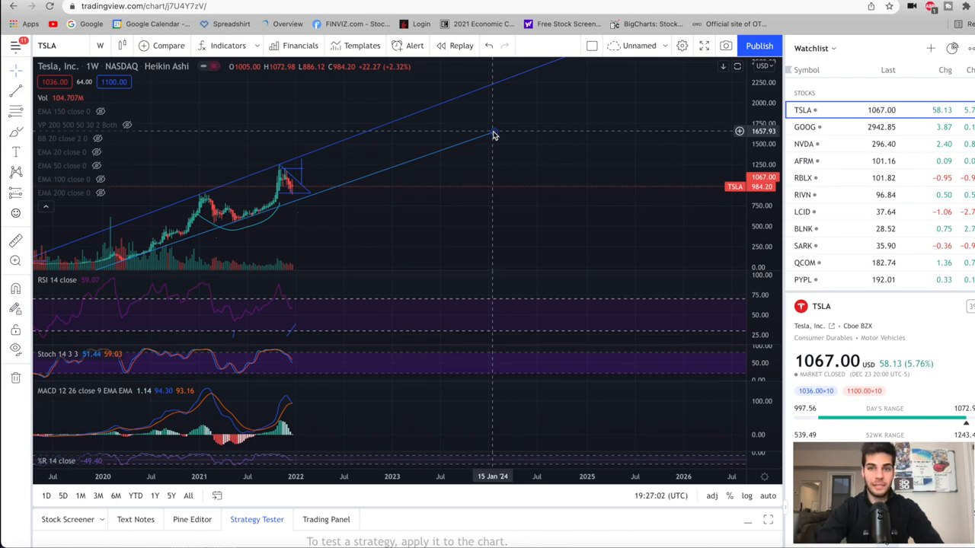
mouse_move(494, 87)
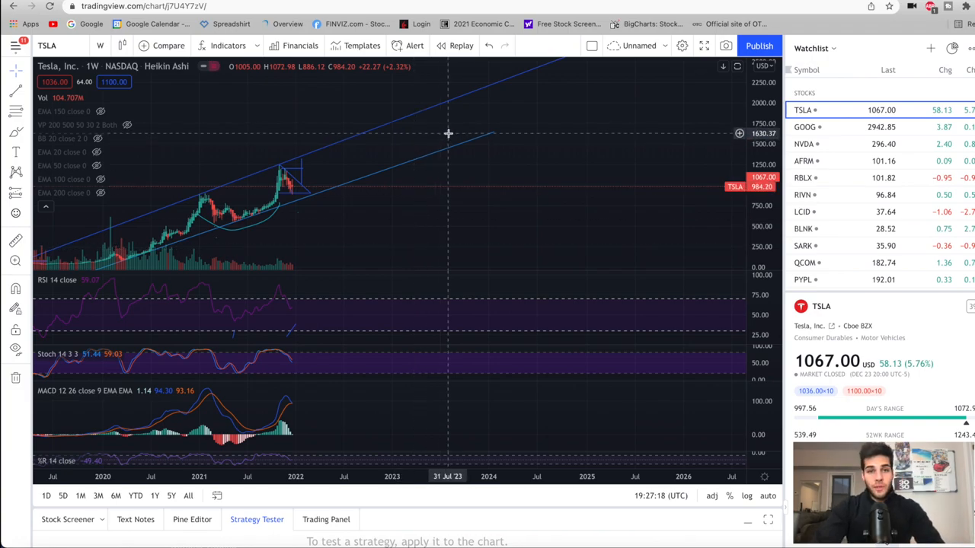
mouse_move(452, 103)
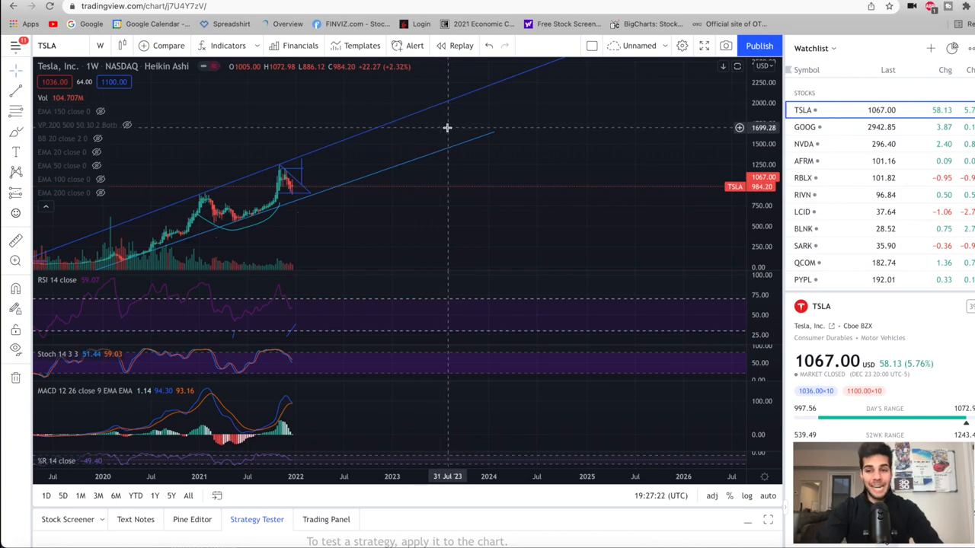
mouse_move(454, 100)
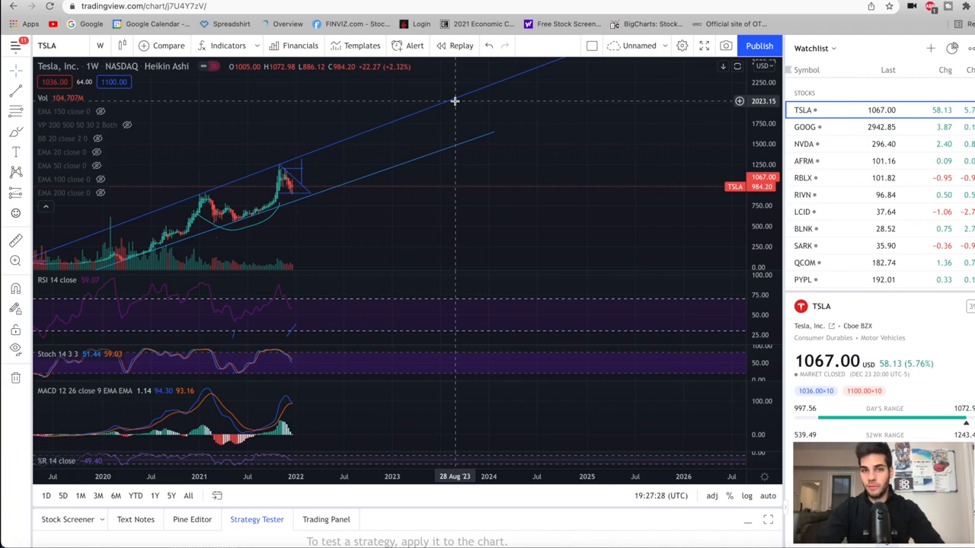
mouse_move(458, 118)
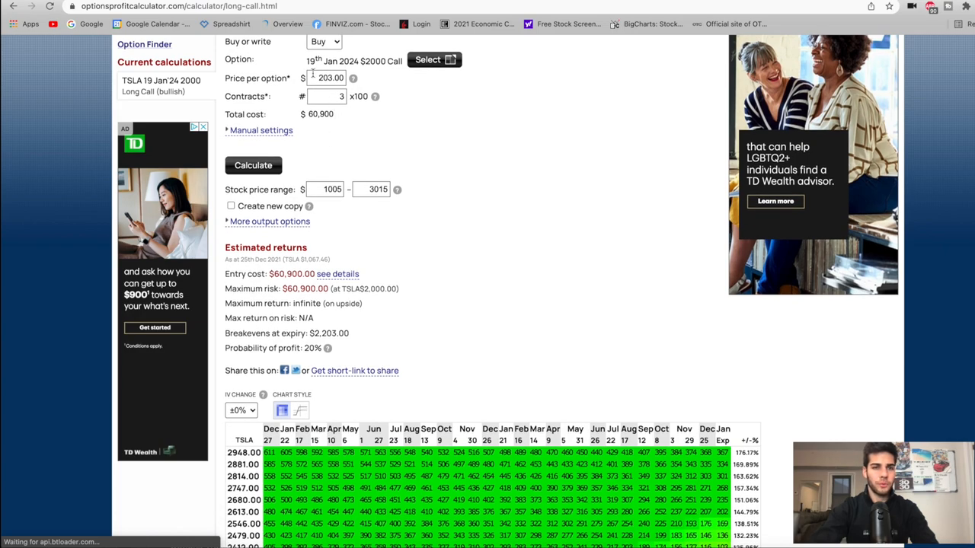
mouse_move(330, 121)
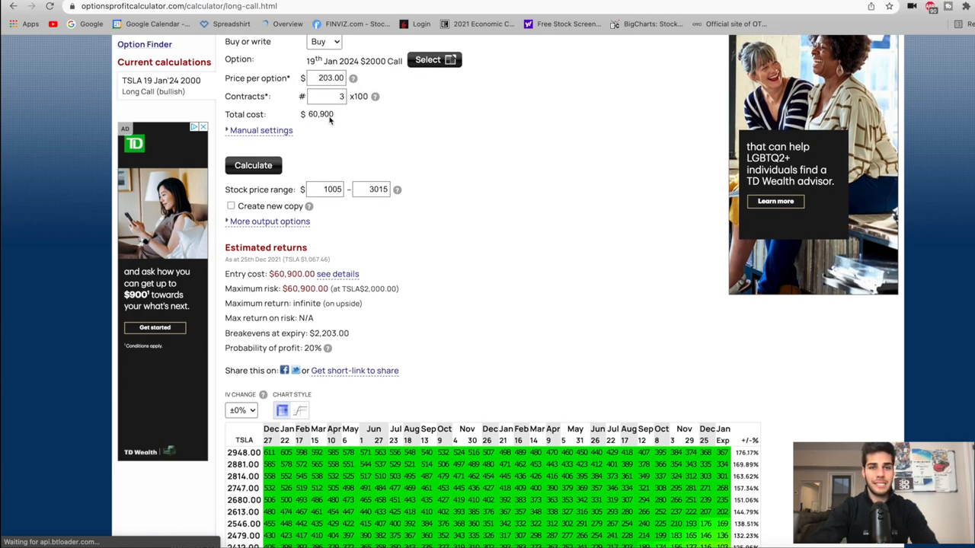
Scroll down the 3-contract TSLA Jan 2024 $2000 call page to the results
scroll("down", 3)
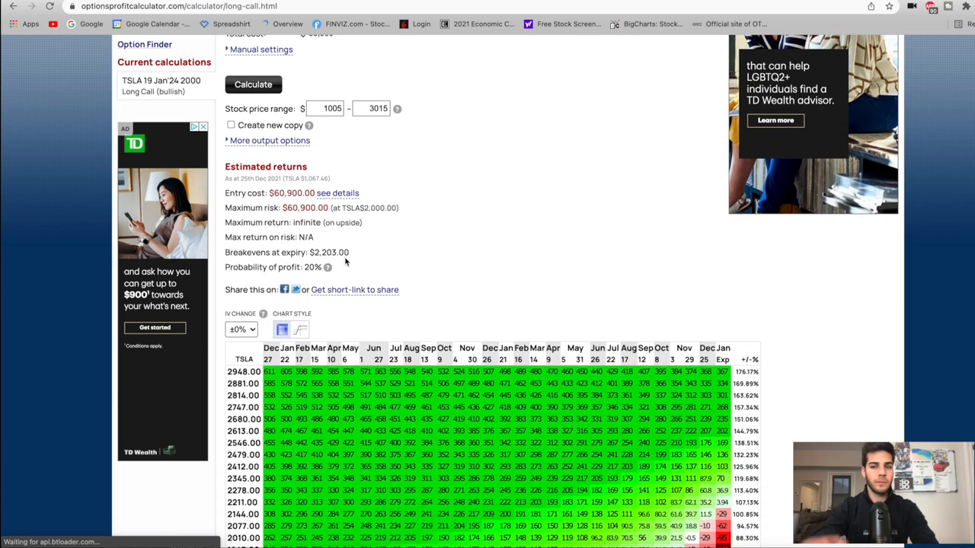
Scroll down toward the stock price range fields below the profit table
scroll("down", 3)
type("4000")
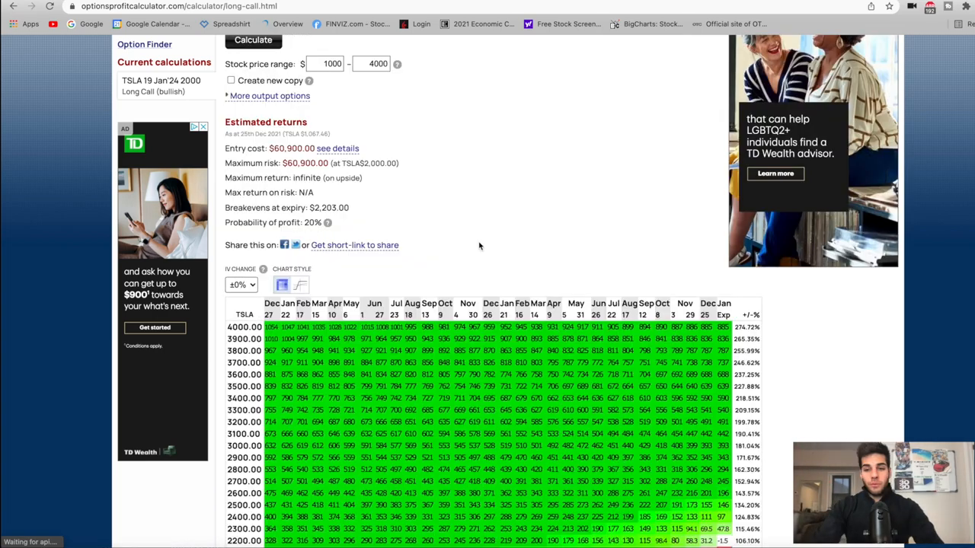
scroll("down", 3)
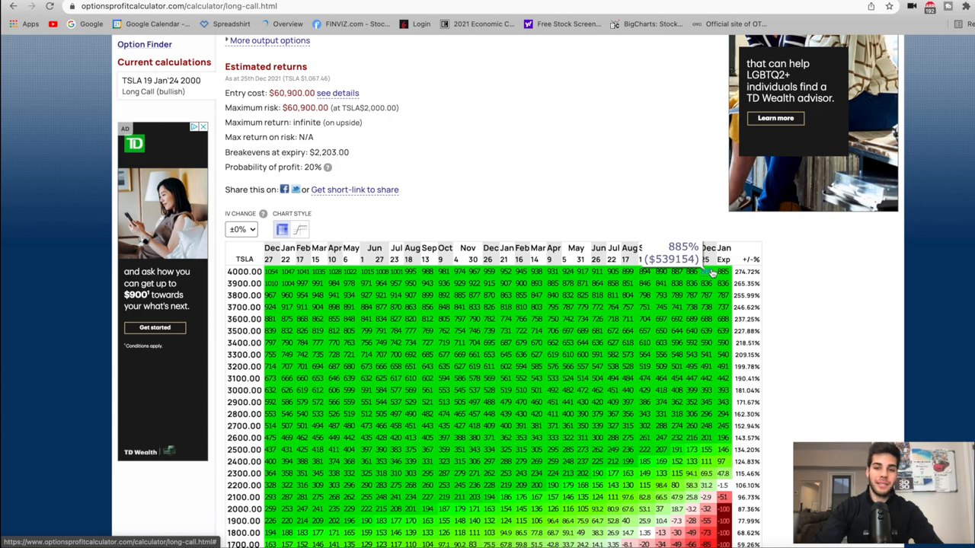
mouse_move(712, 275)
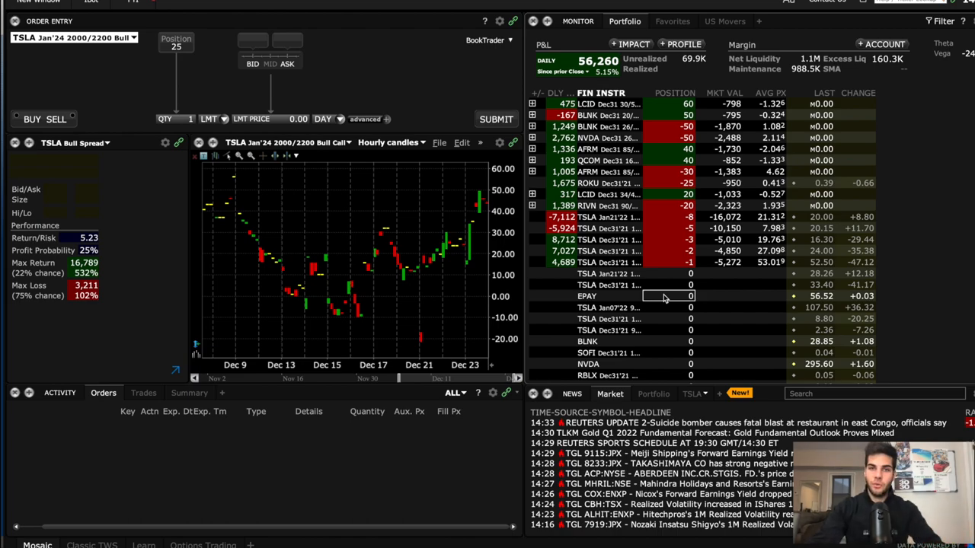
mouse_move(669, 297)
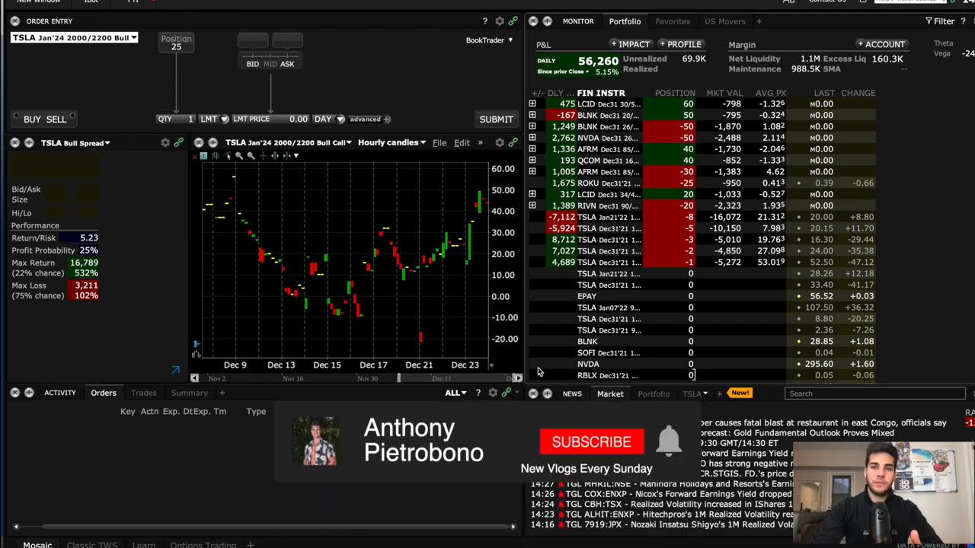
Bring up the TWS TSLA Jan '24 2000/2200 bull call spread chart
left_click(591, 442)
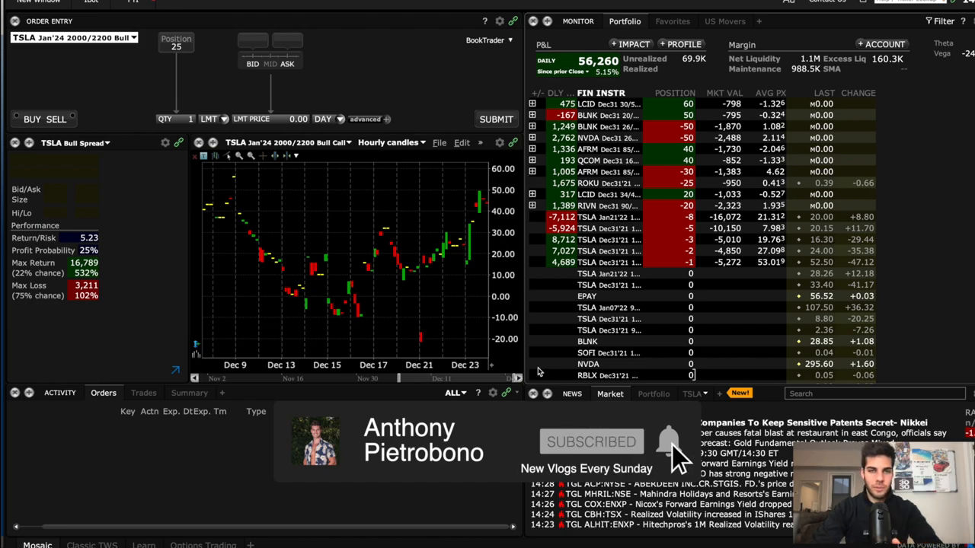